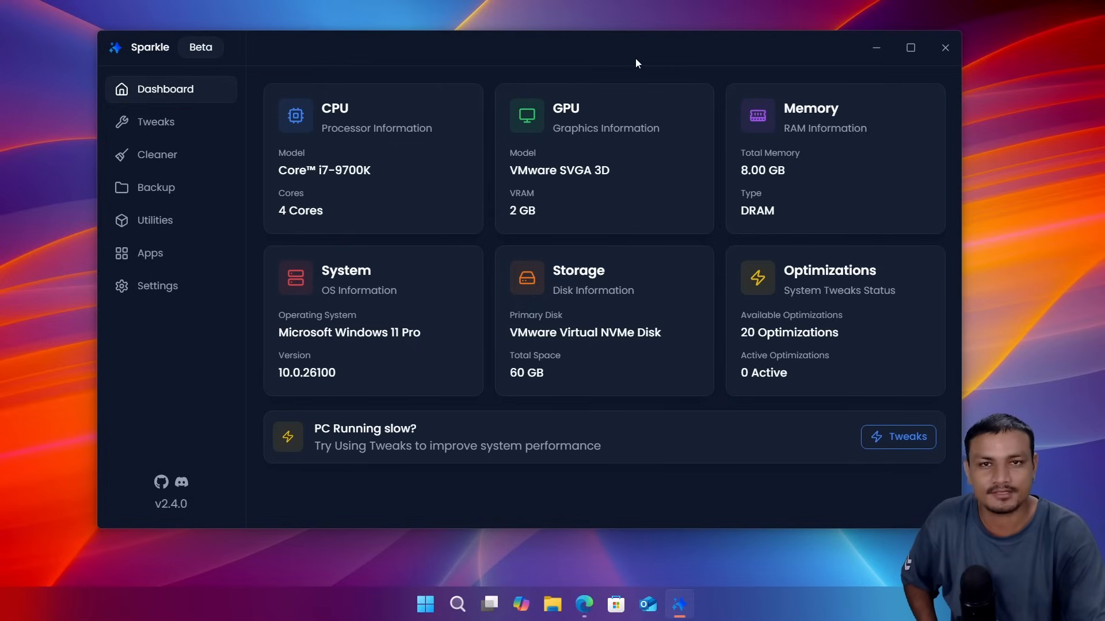
mouse_move(207, 60)
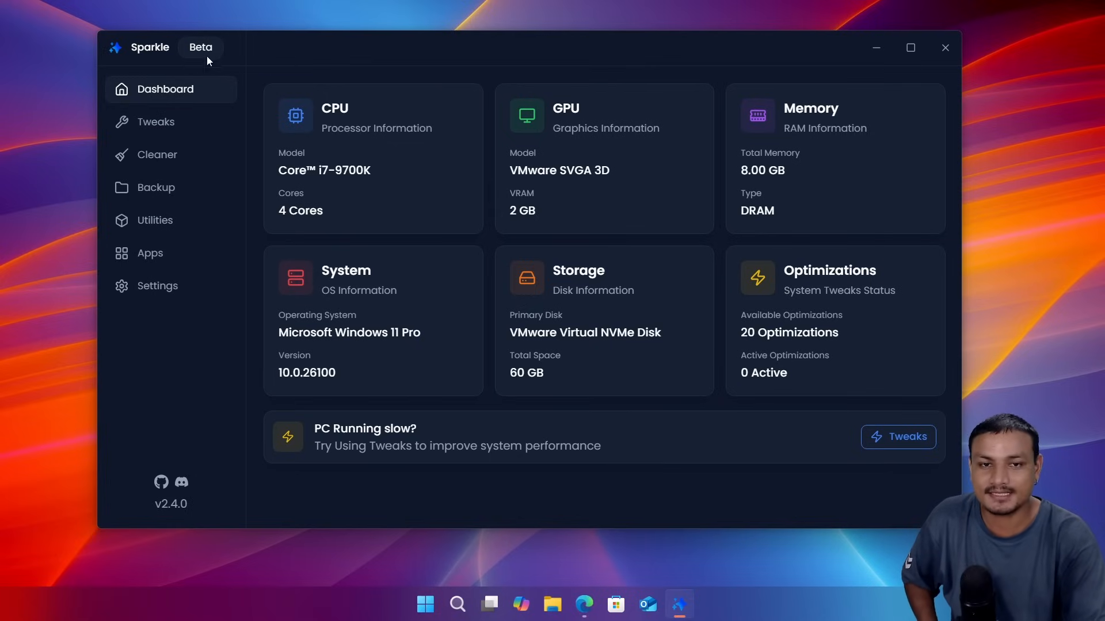
mouse_move(307, 57)
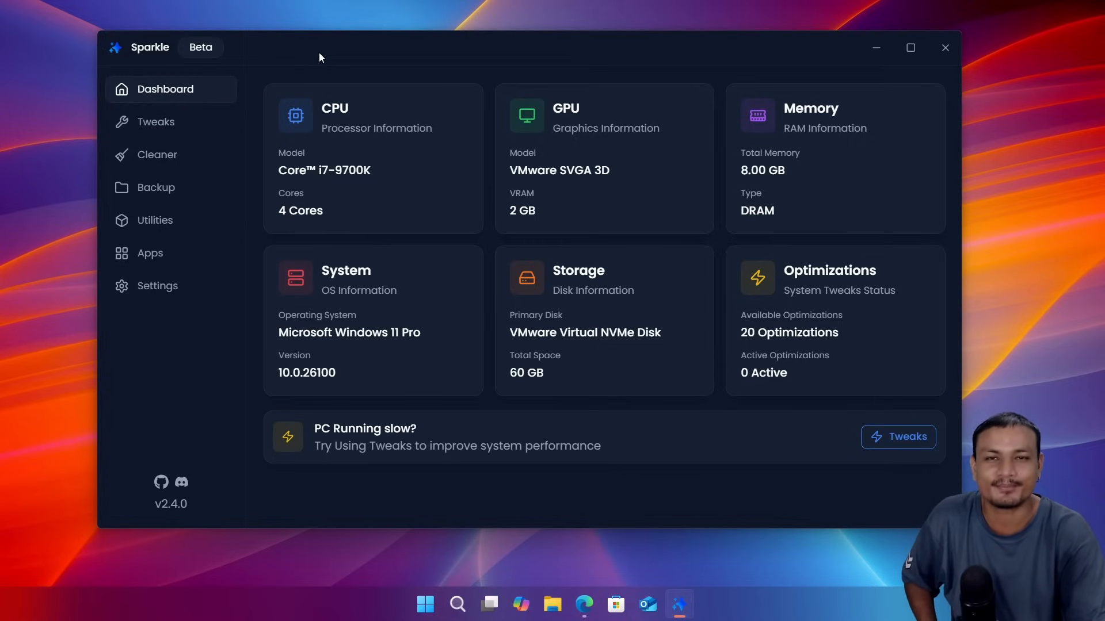
mouse_move(326, 59)
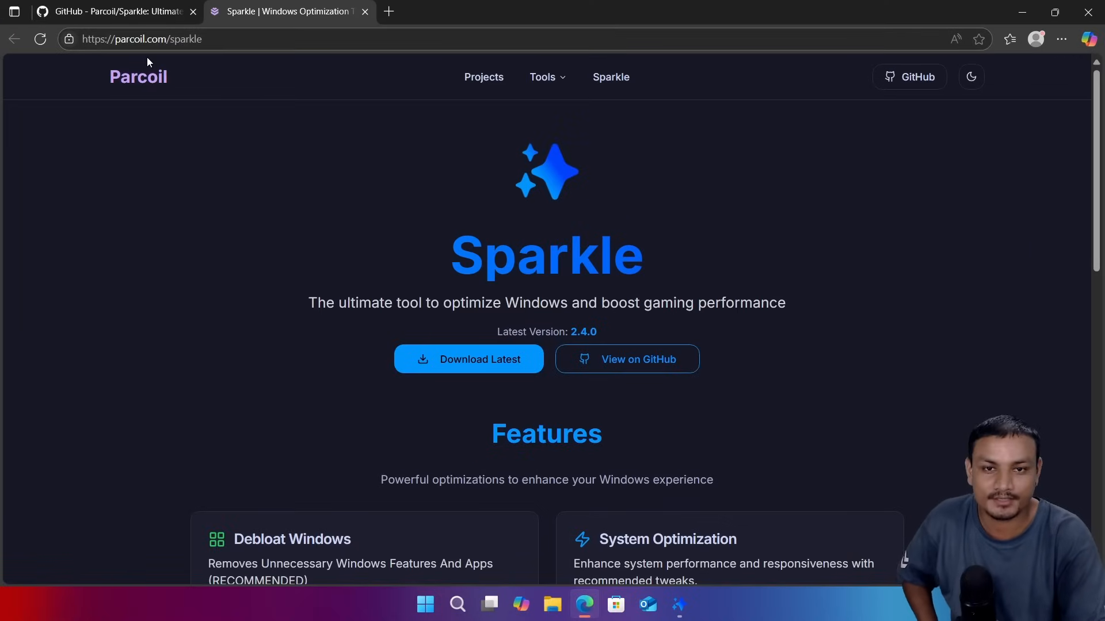
Step: Open the Parcoil/Sparkle GitHub tab and browse its files, README and build steps
left_click(112, 11)
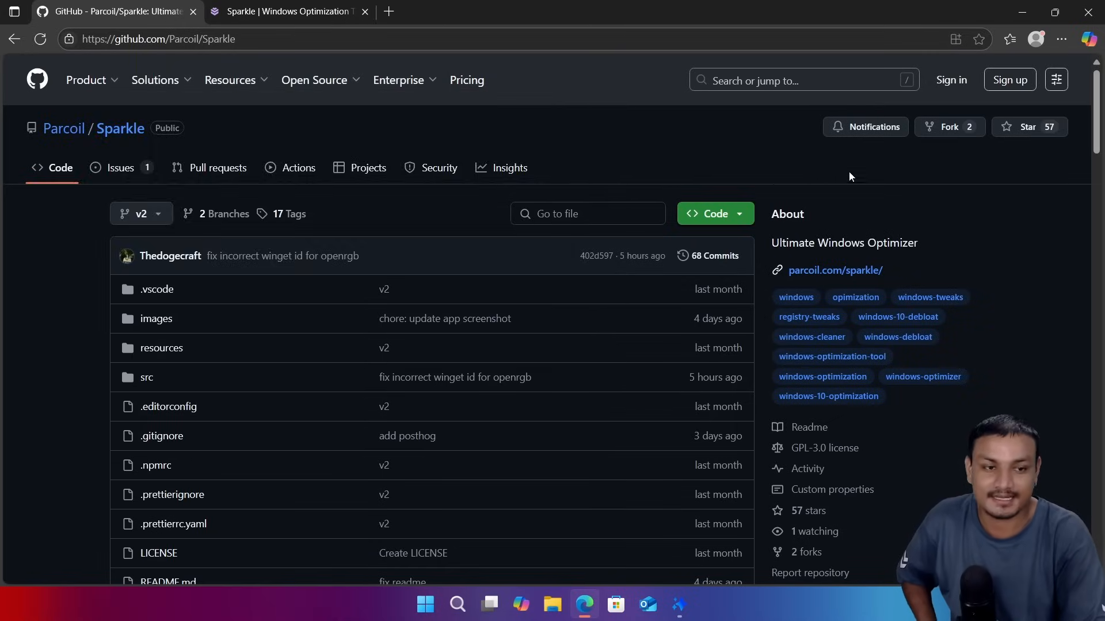
mouse_move(767, 231)
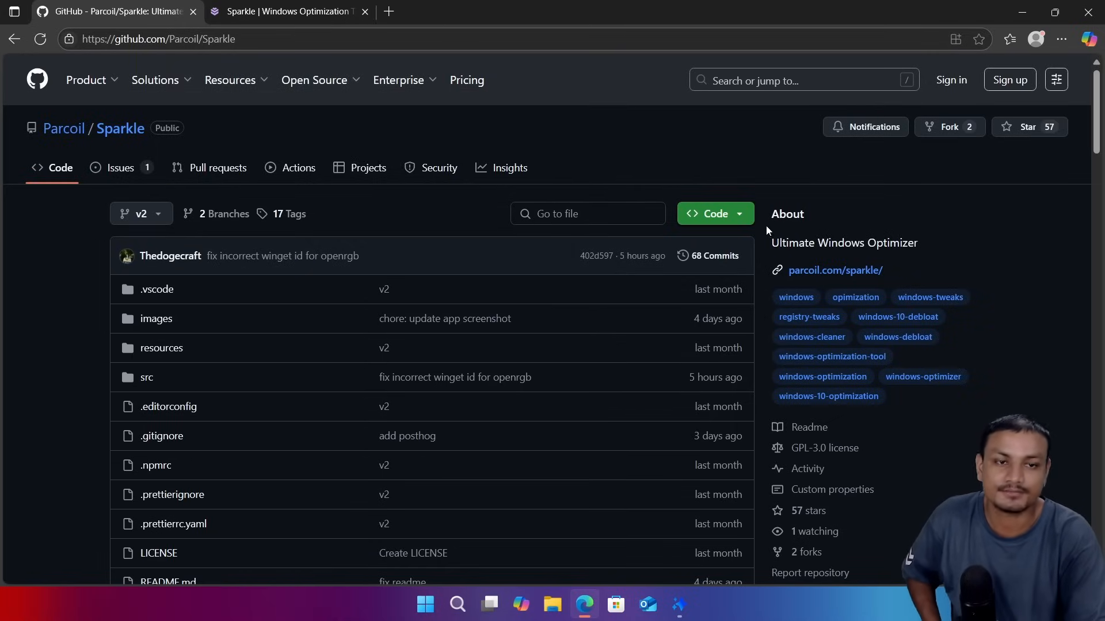
scroll("down", 3)
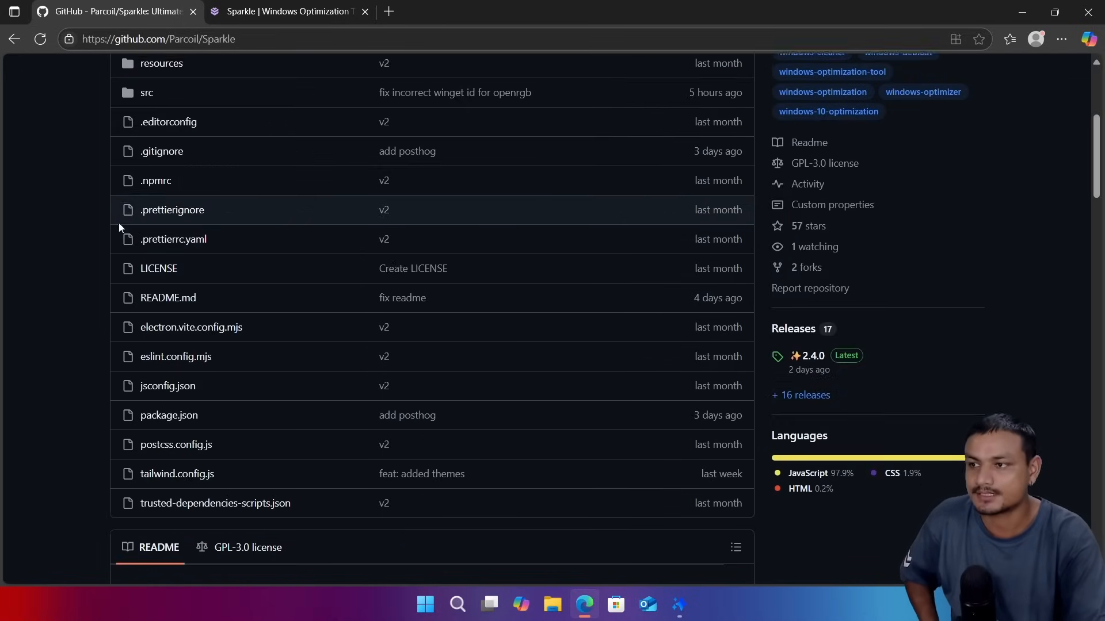
scroll("down", 3)
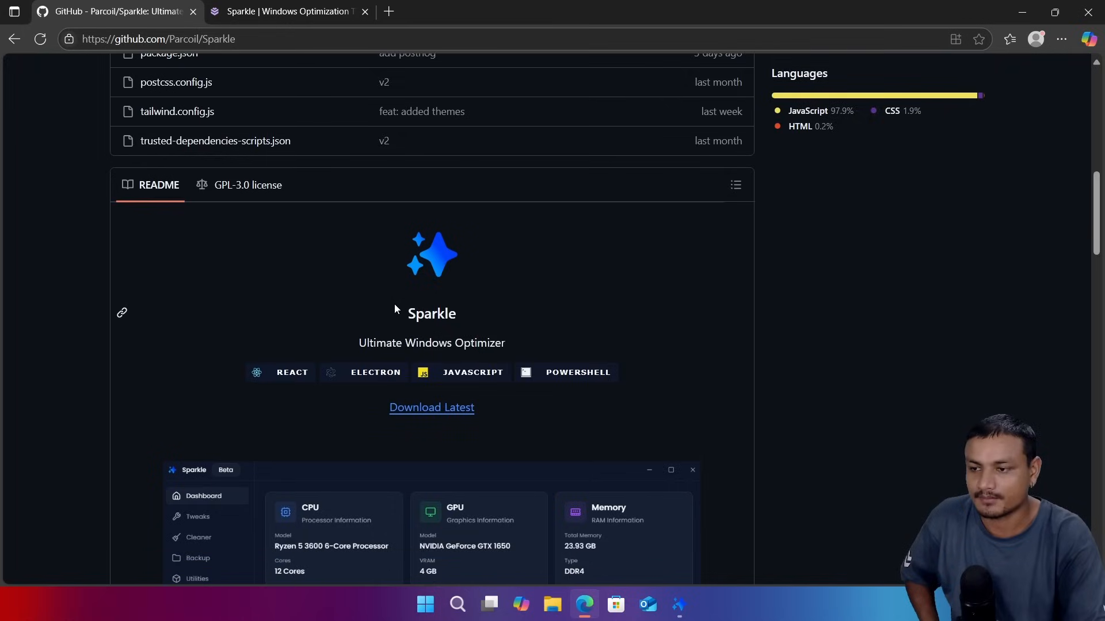
scroll("down", 3)
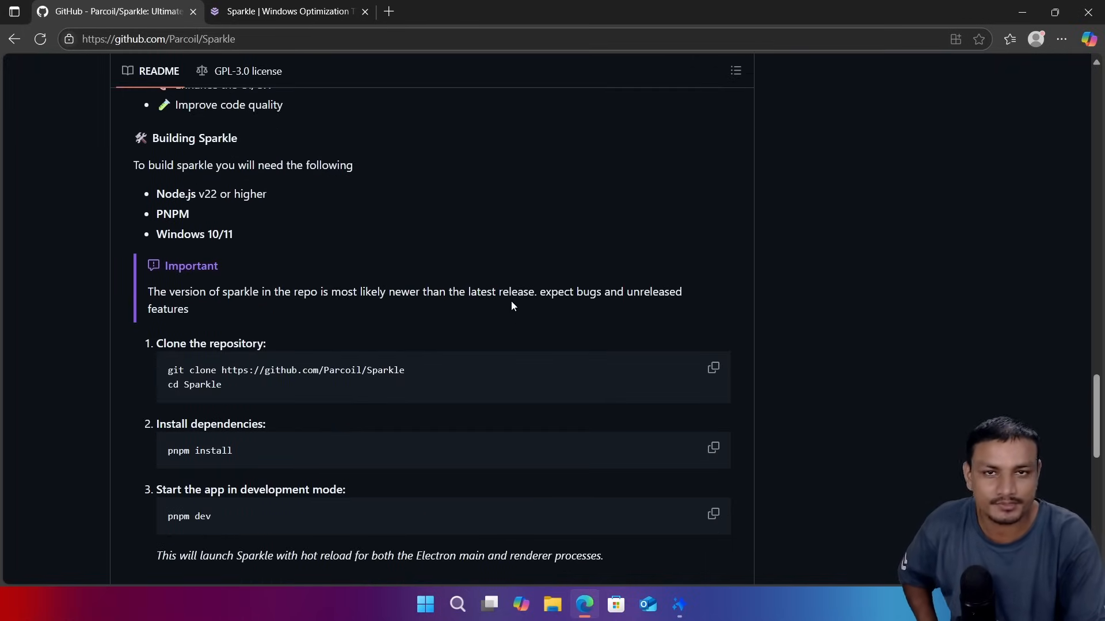
scroll("up", 3)
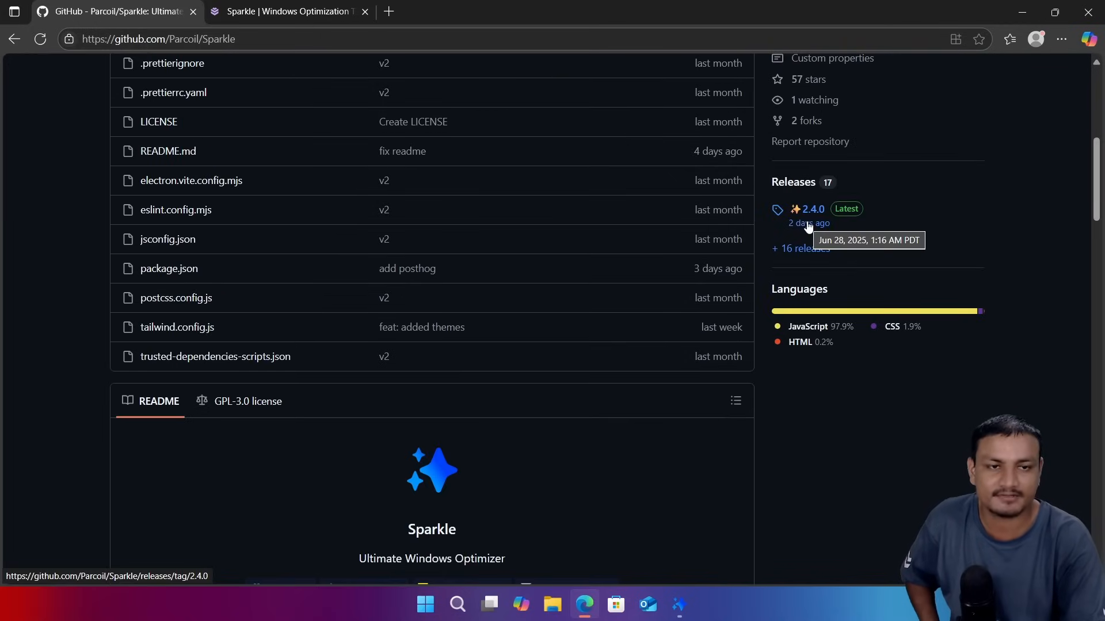
mouse_move(766, 238)
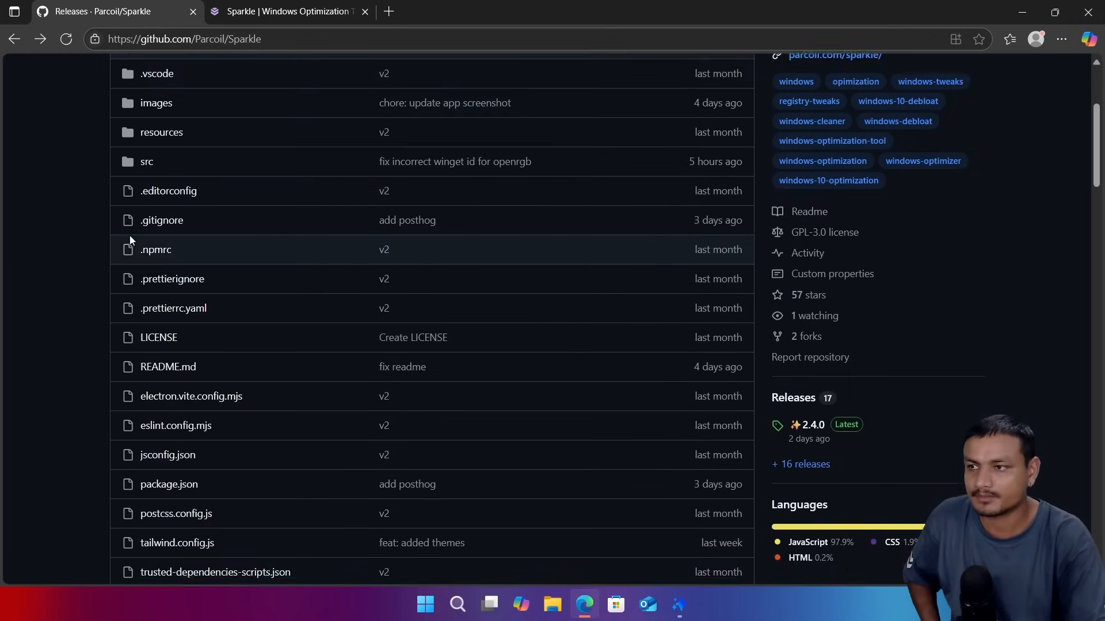
scroll("down", 3)
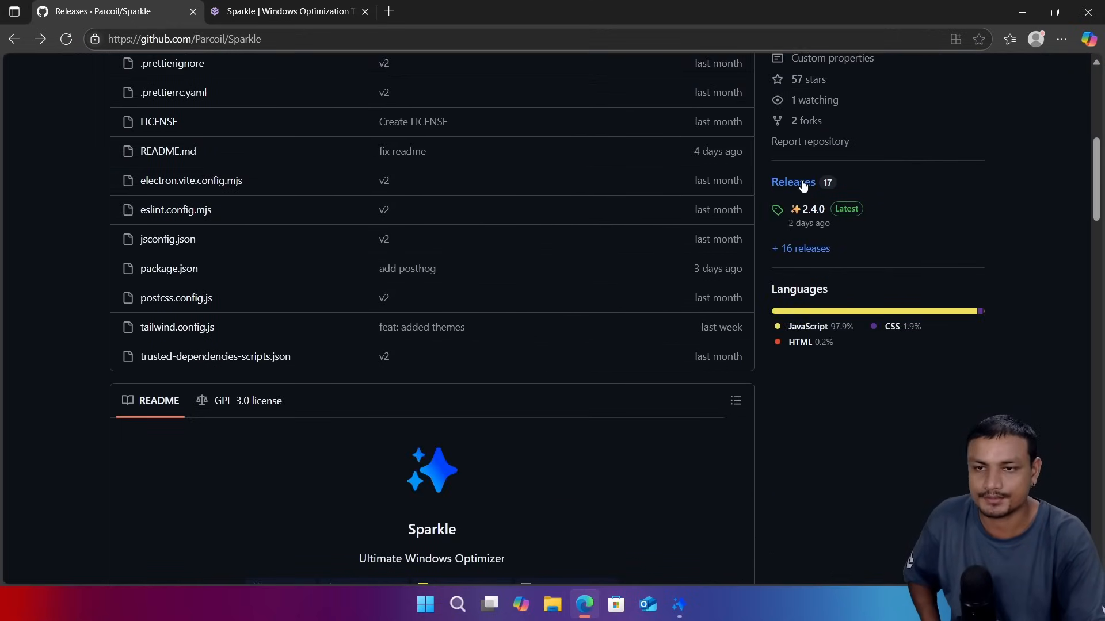
Step: View the 2.4.0 release assets, then scroll the parcoil.com site down to Features
left_click(792, 182)
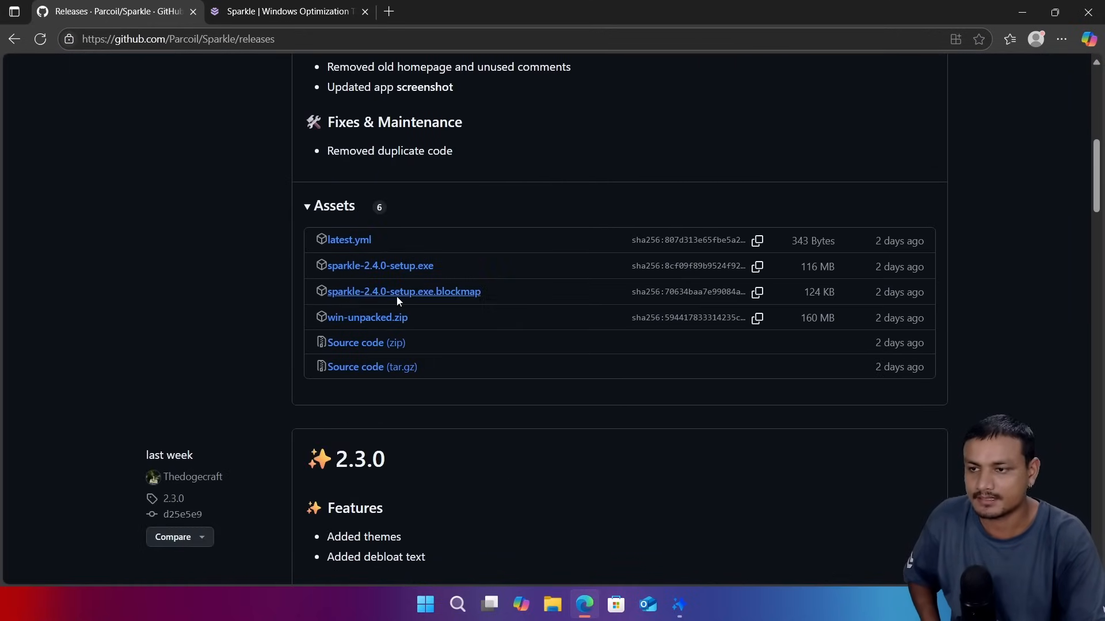
left_click(286, 11)
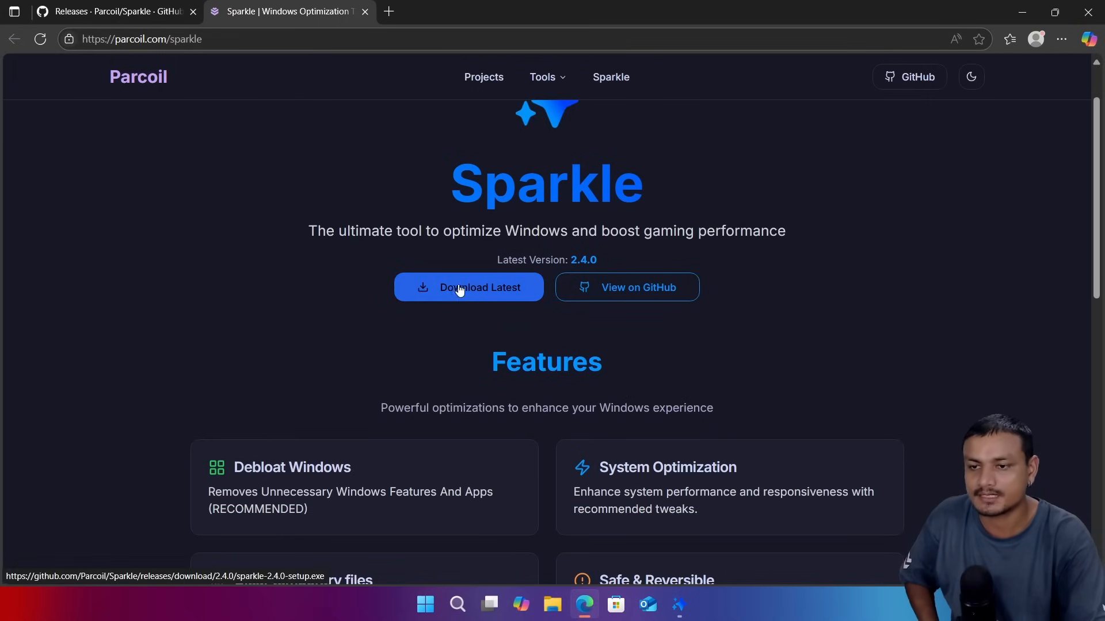
mouse_move(636, 288)
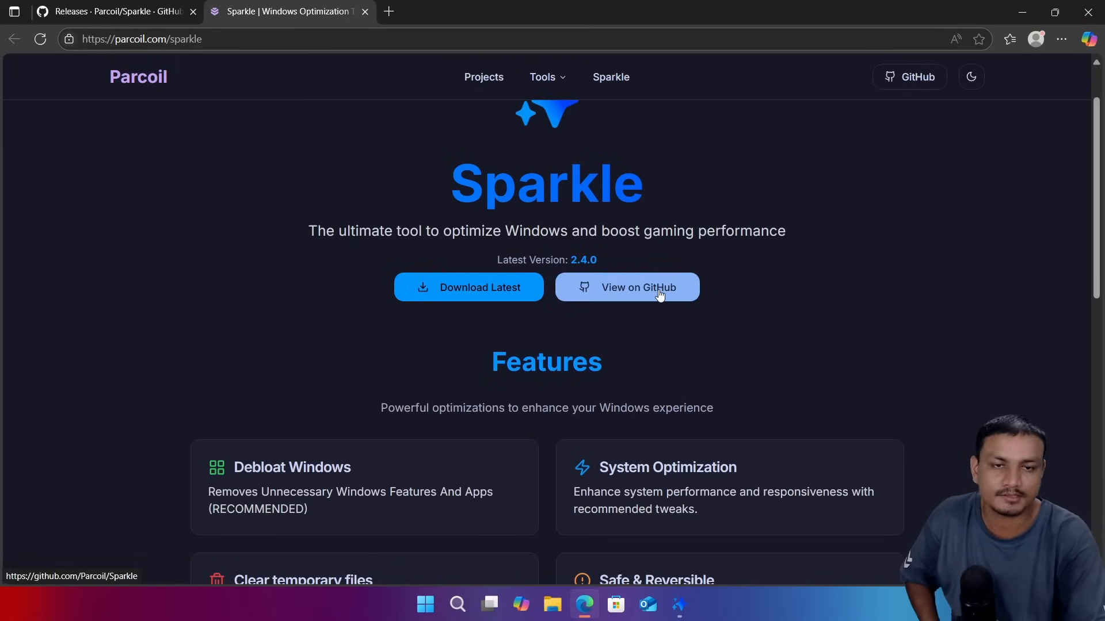
scroll("down", 3)
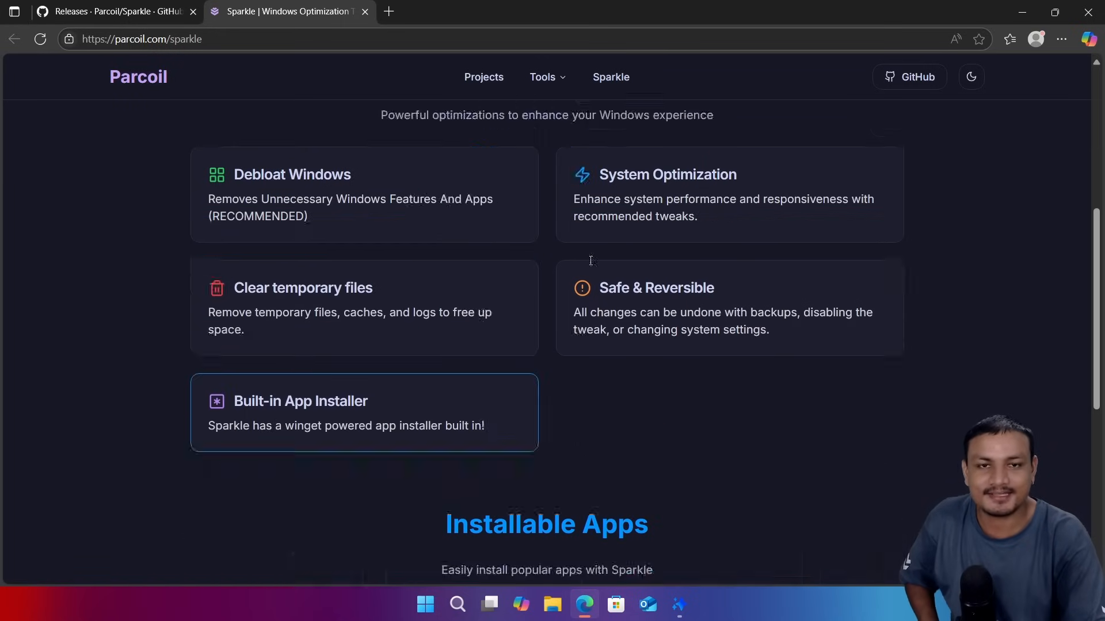
Step: Bring the Sparkle app window forward from the taskbar
left_click(678, 605)
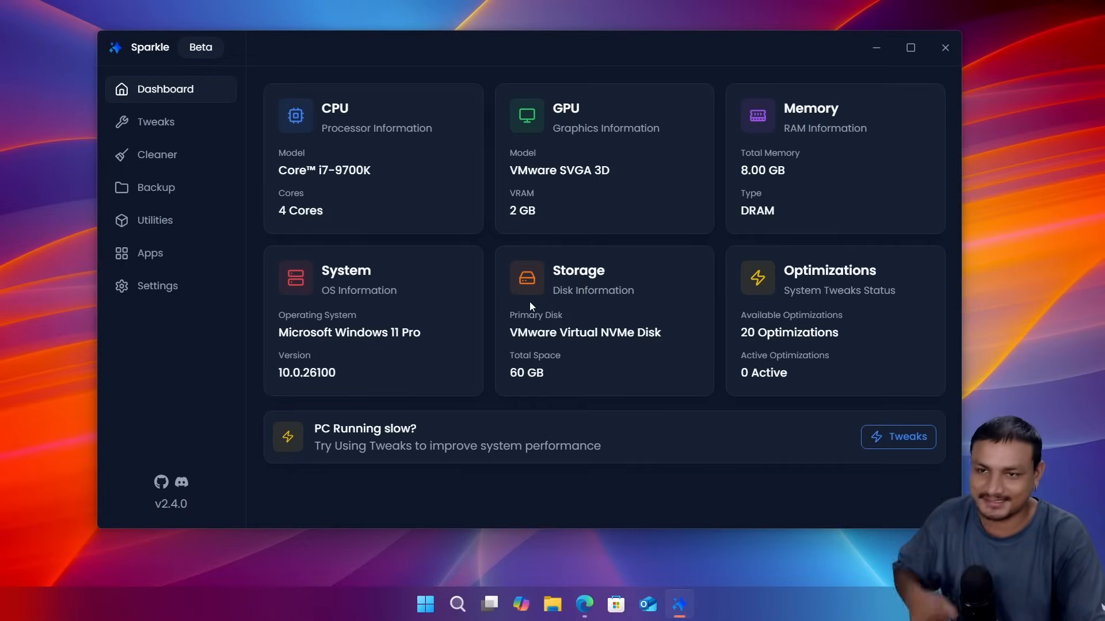
mouse_move(646, 90)
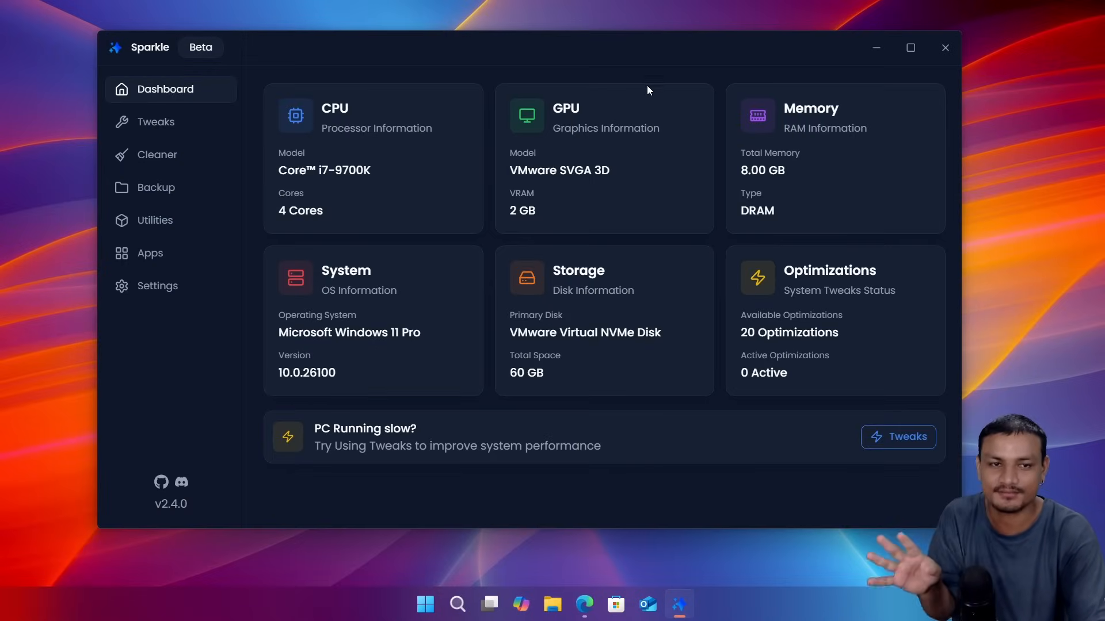
mouse_move(571, 55)
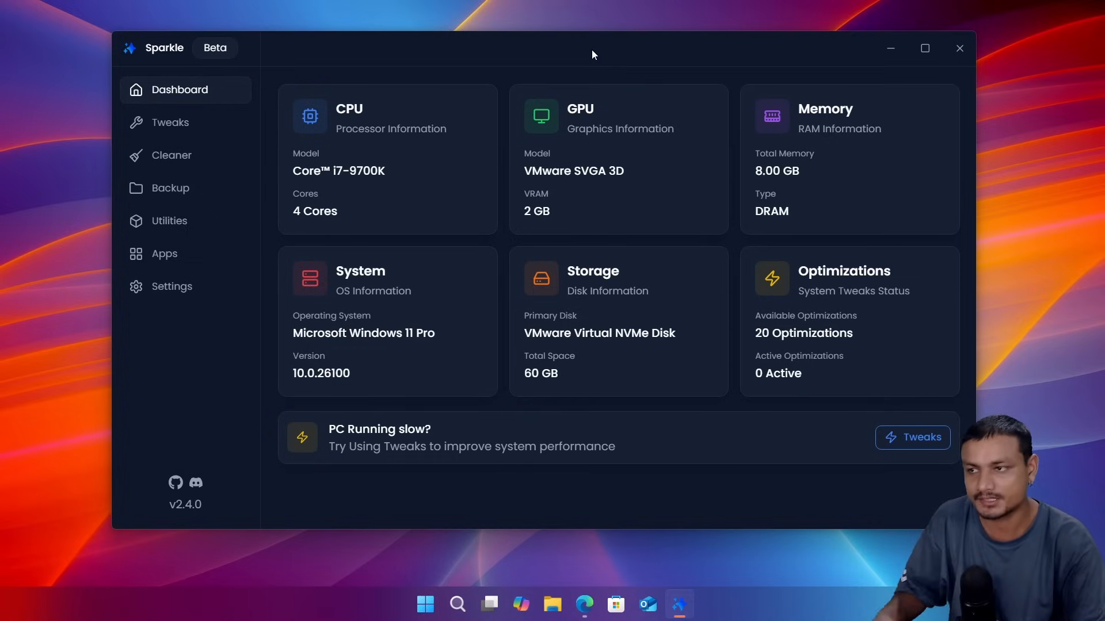
mouse_move(832, 195)
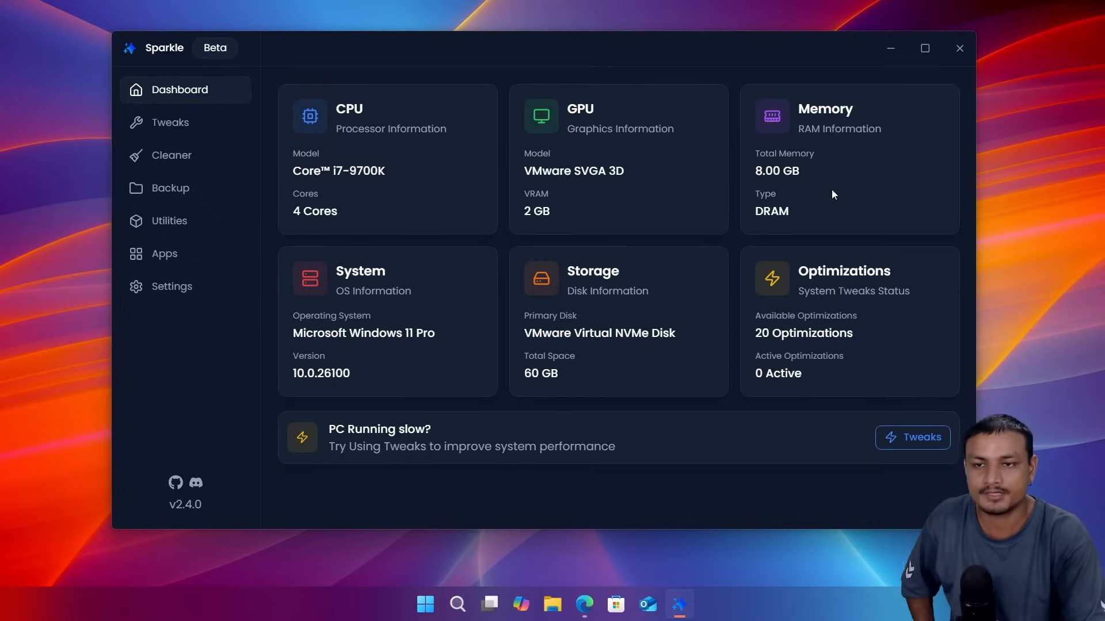
mouse_move(857, 367)
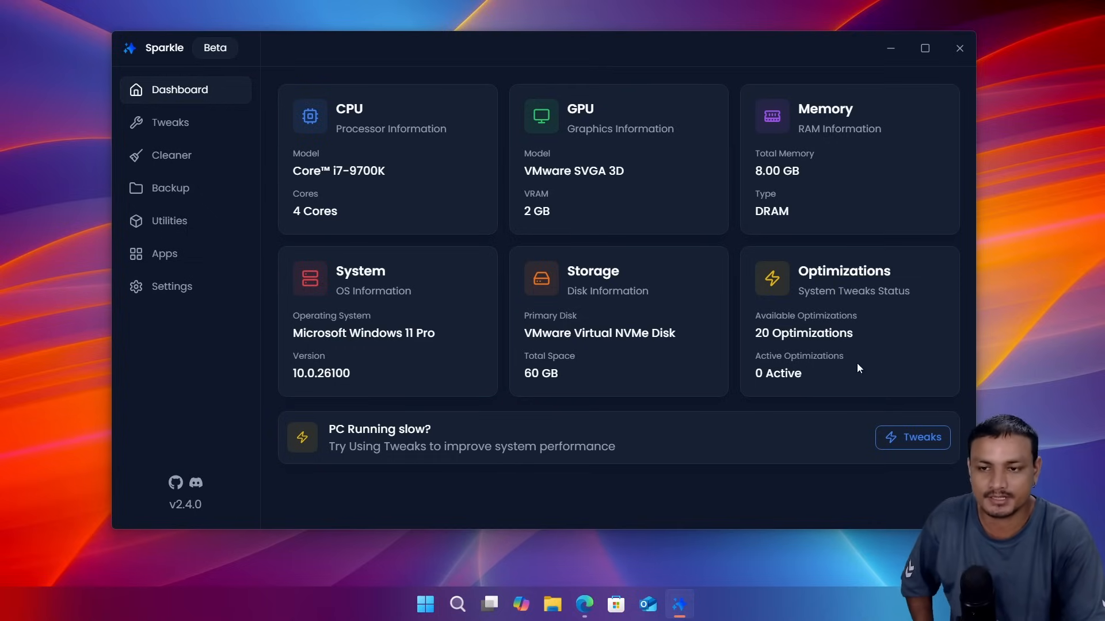
mouse_move(769, 310)
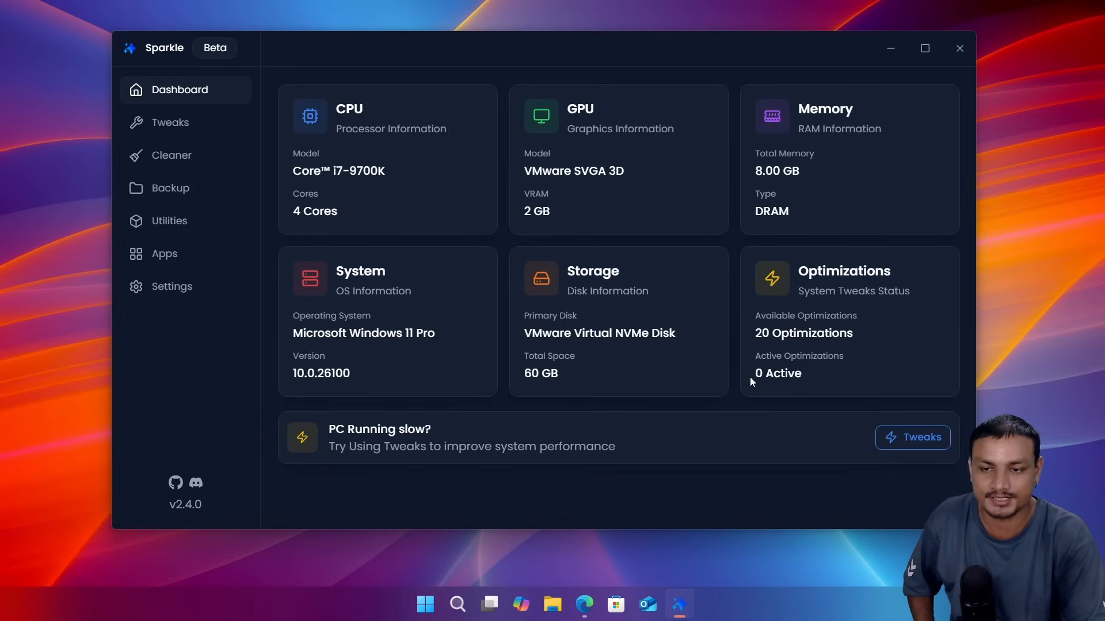
mouse_move(781, 379)
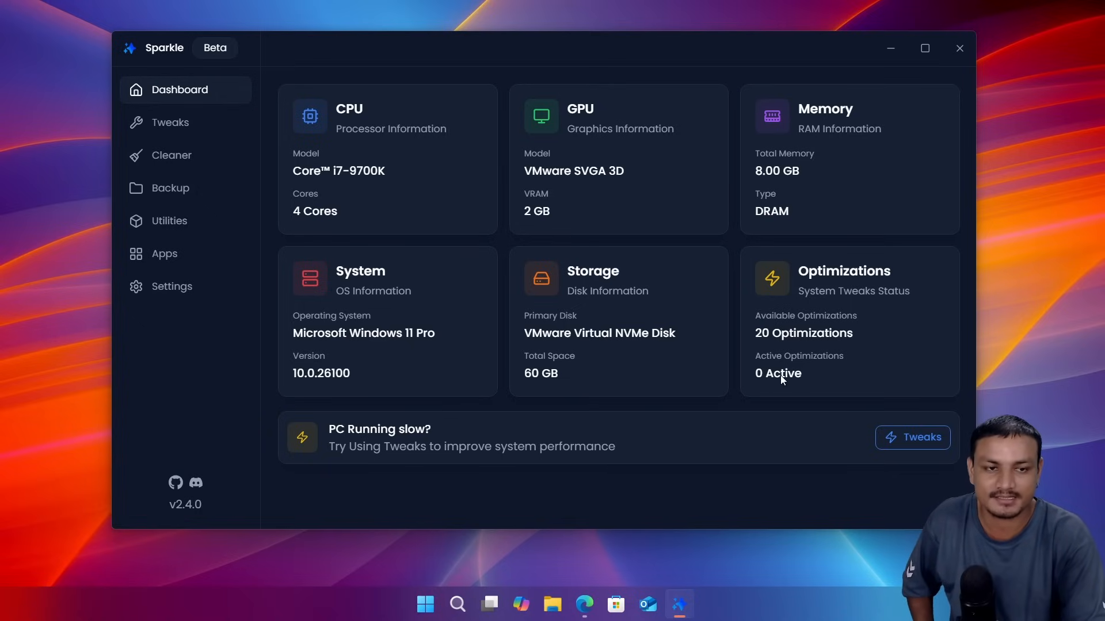
mouse_move(853, 350)
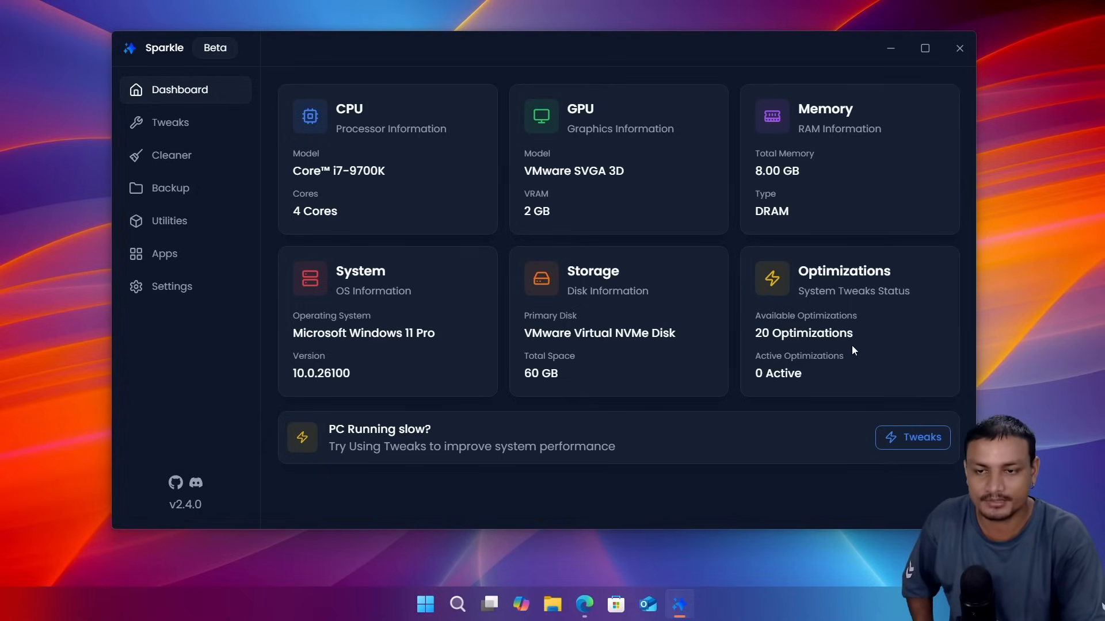
mouse_move(760, 348)
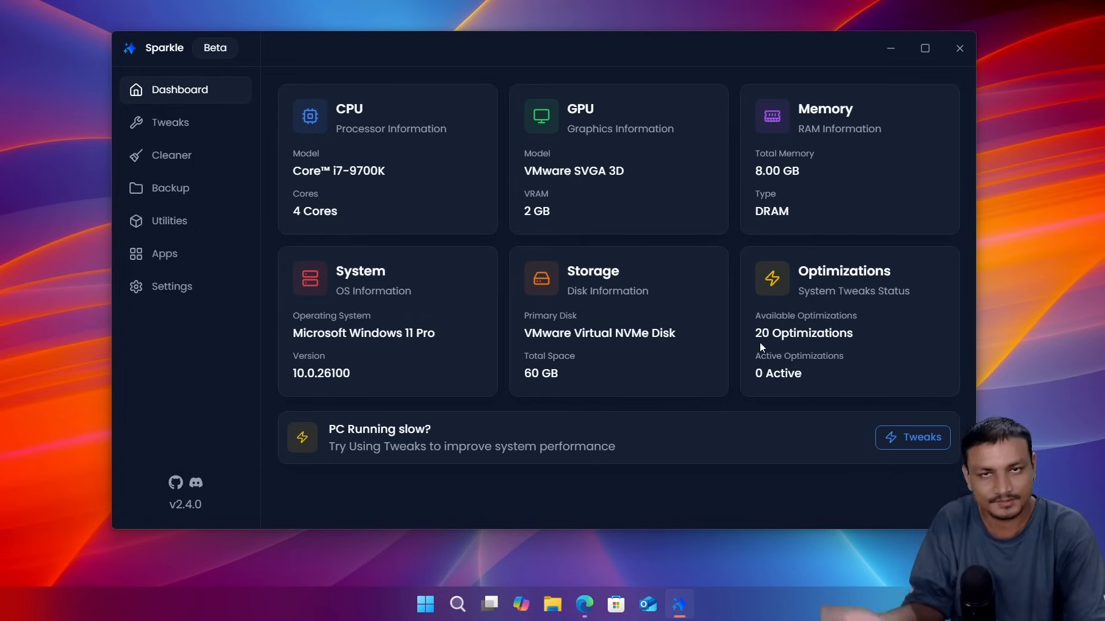
Step: Open Tweaks and filter by Performance, Privacy, then GPU, leaving Optimize Nvidia Settings
left_click(169, 122)
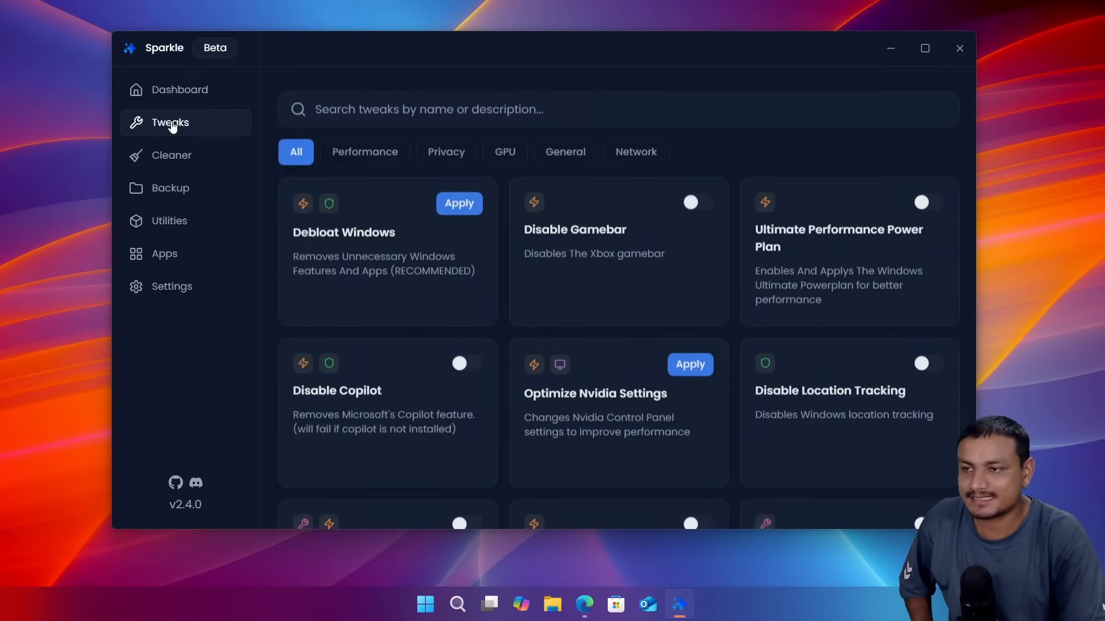
scroll("down", 3)
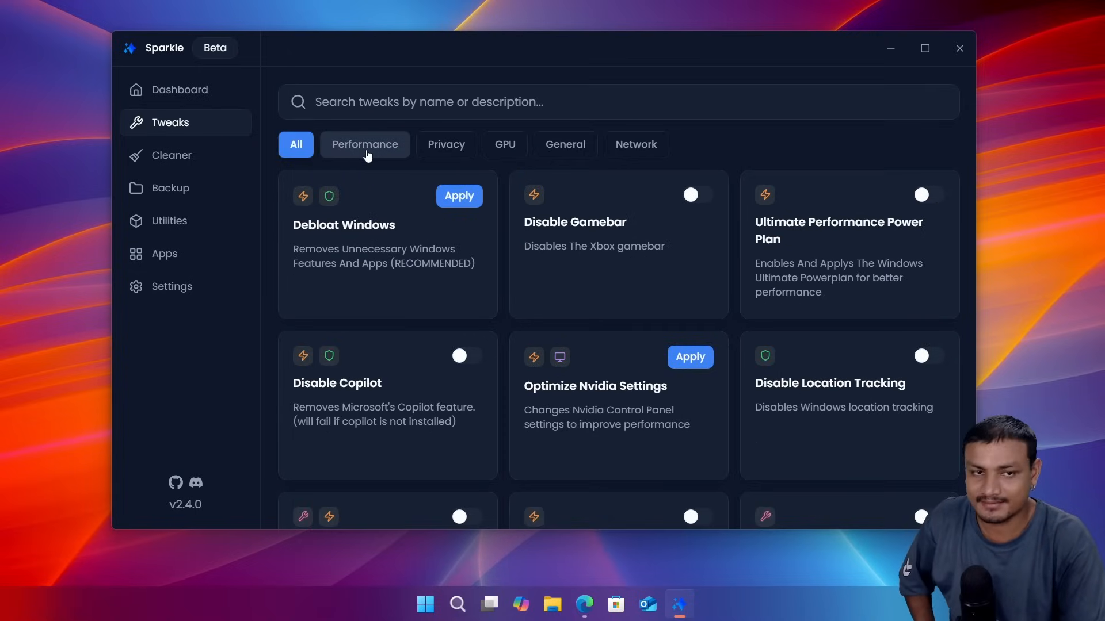
left_click(365, 145)
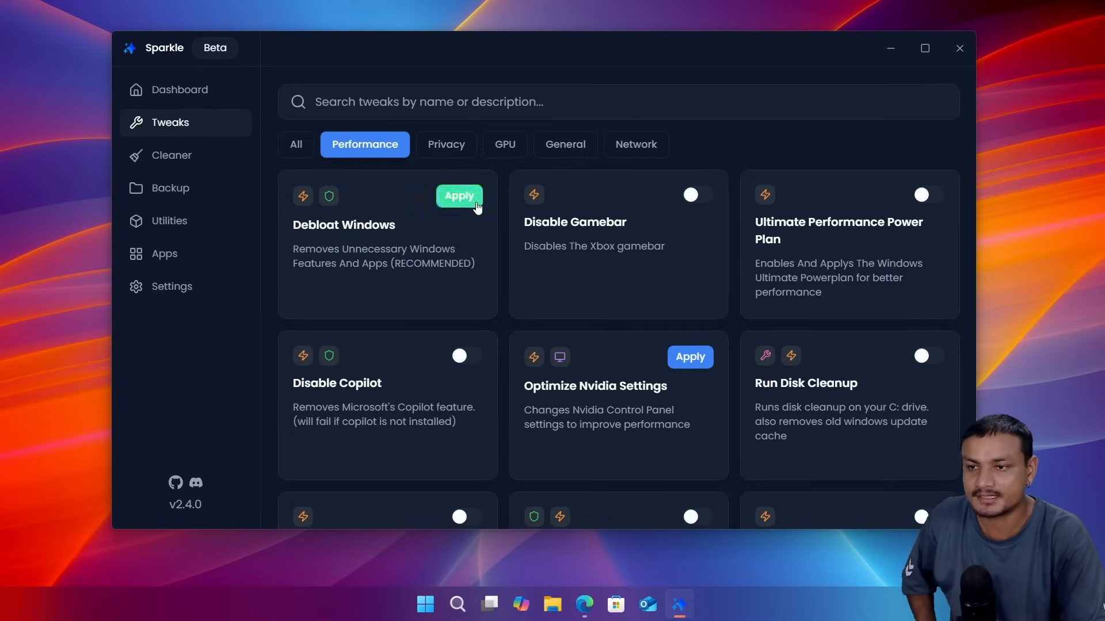
scroll("down", 3)
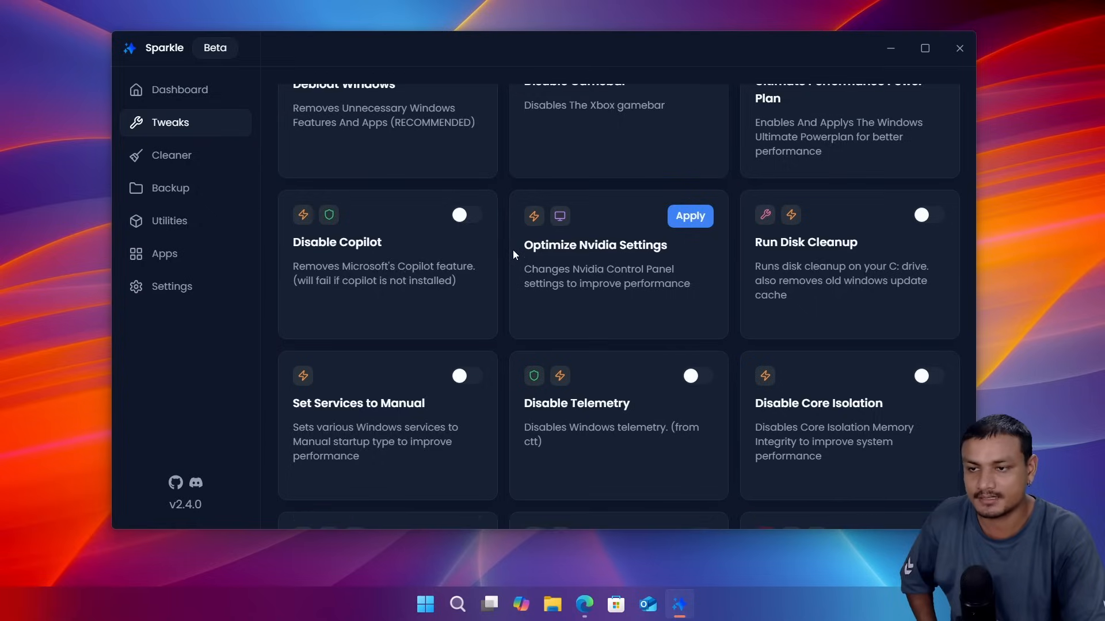
left_click(446, 145)
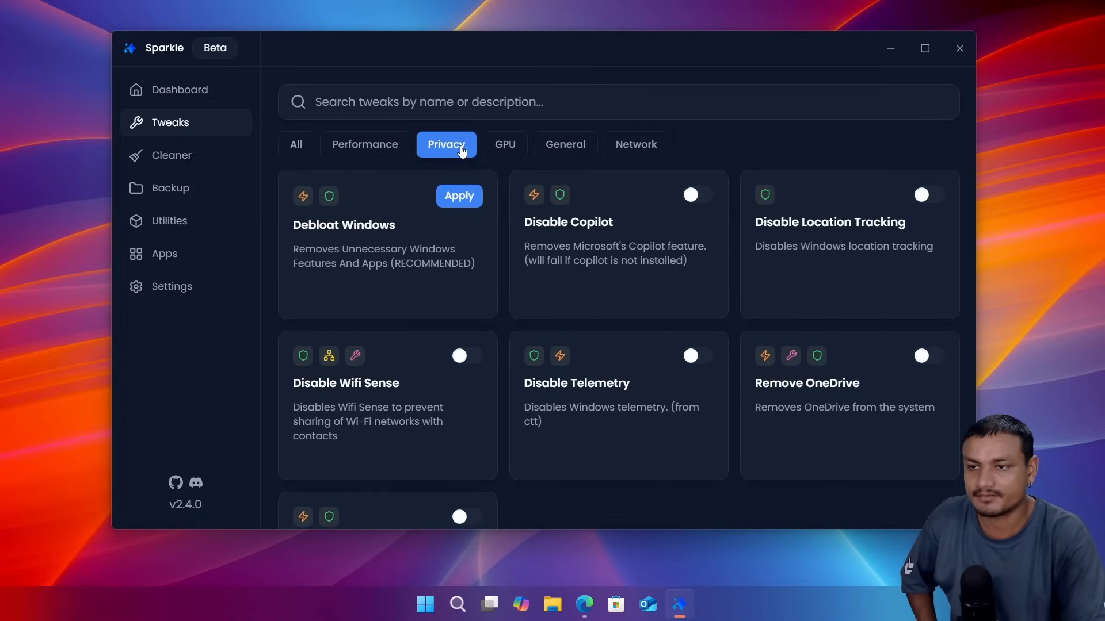
mouse_move(504, 314)
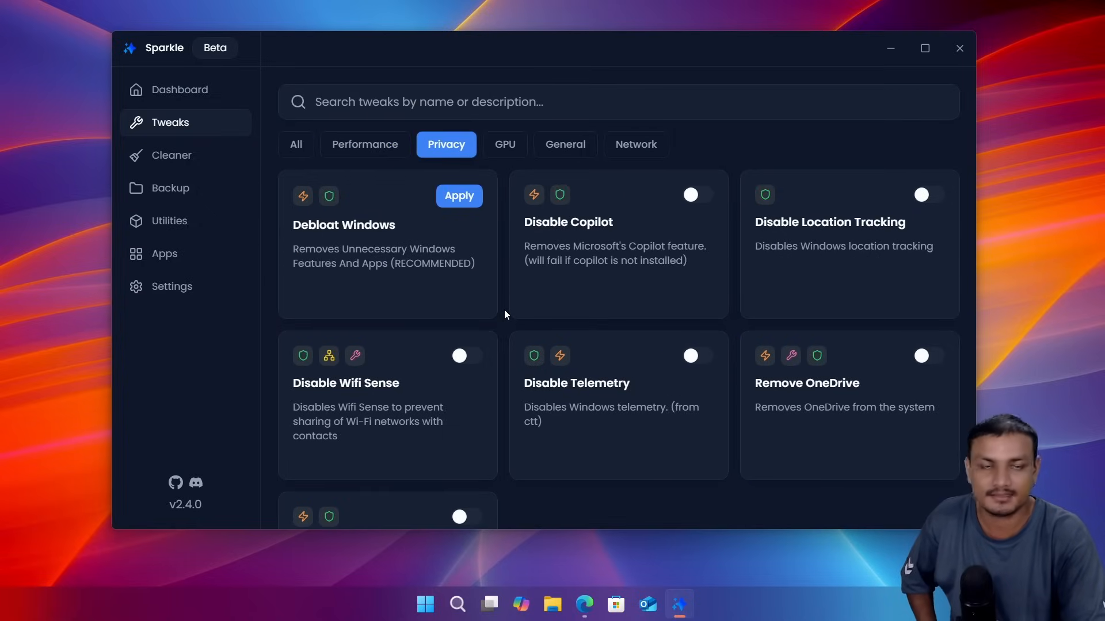
mouse_move(505, 145)
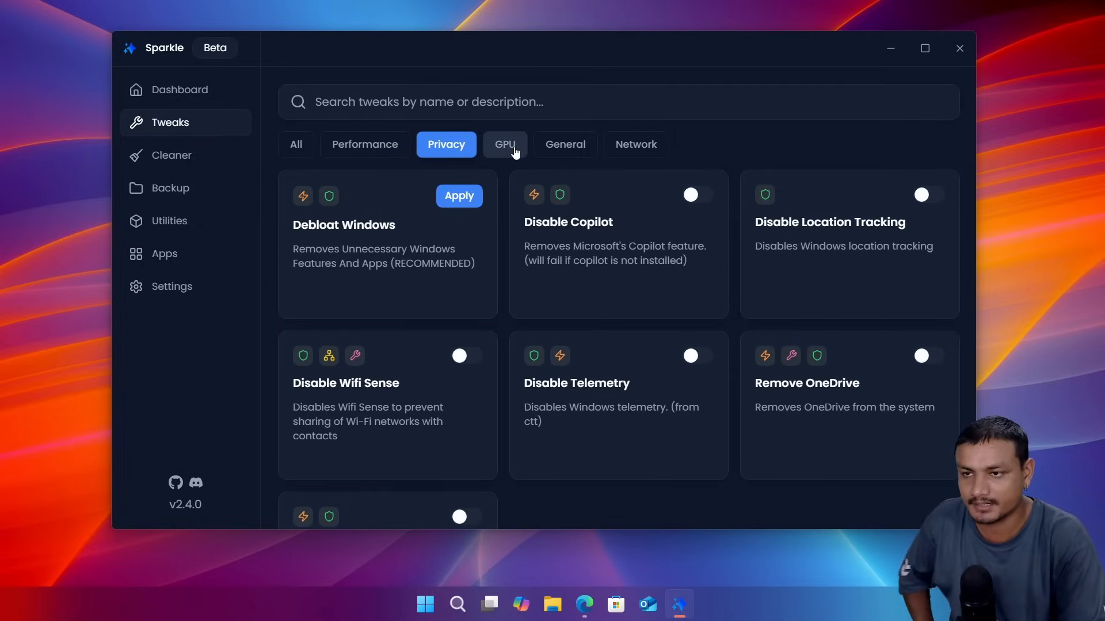
left_click(505, 144)
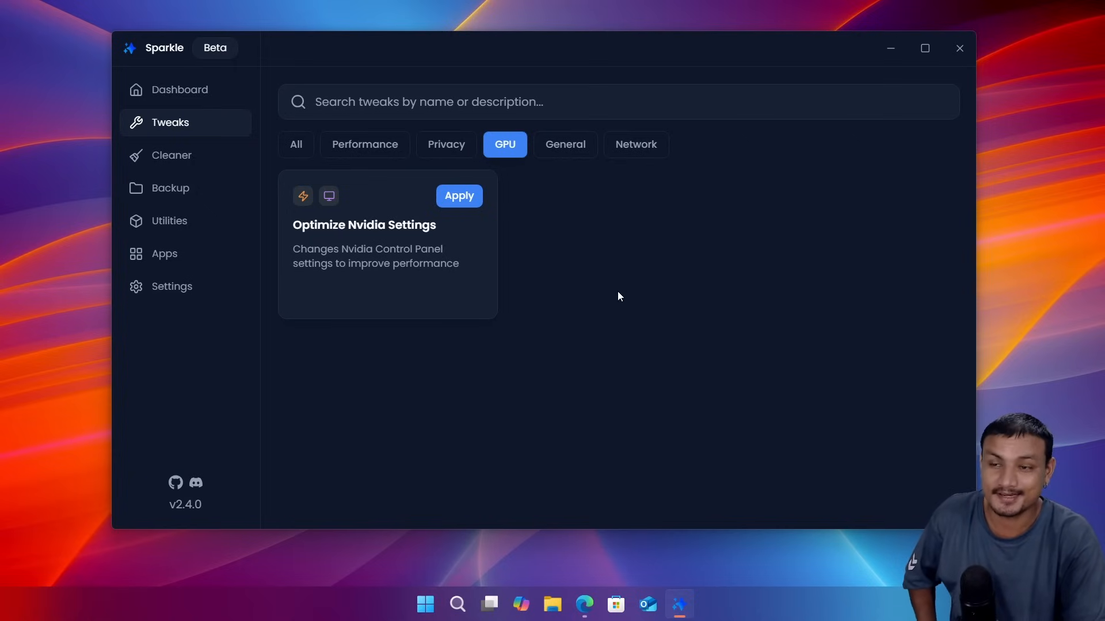
mouse_move(712, 270)
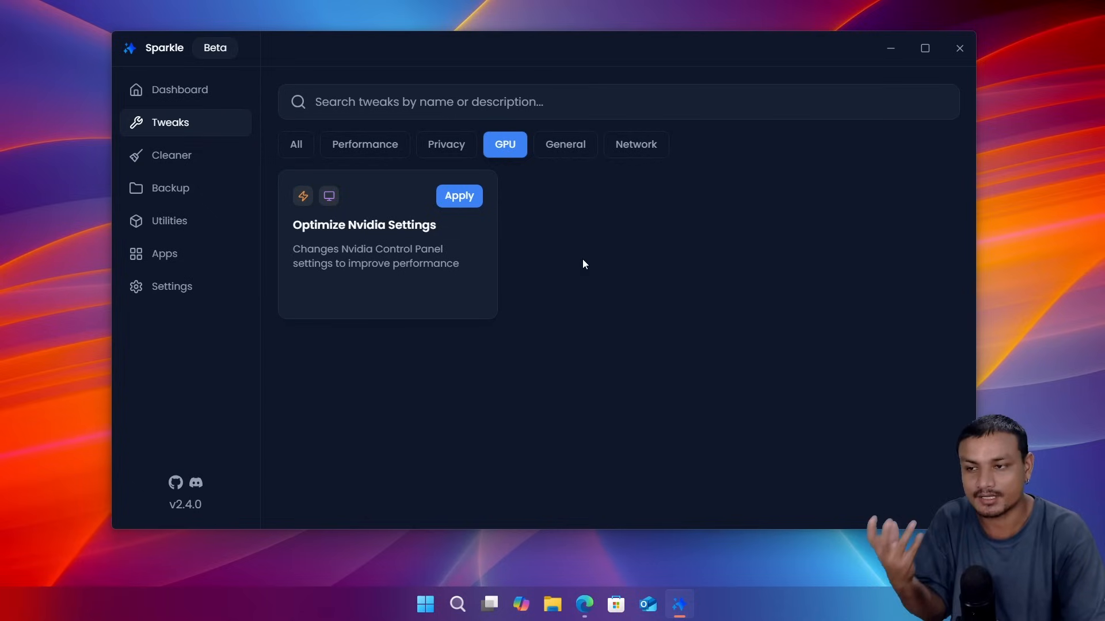
mouse_move(566, 172)
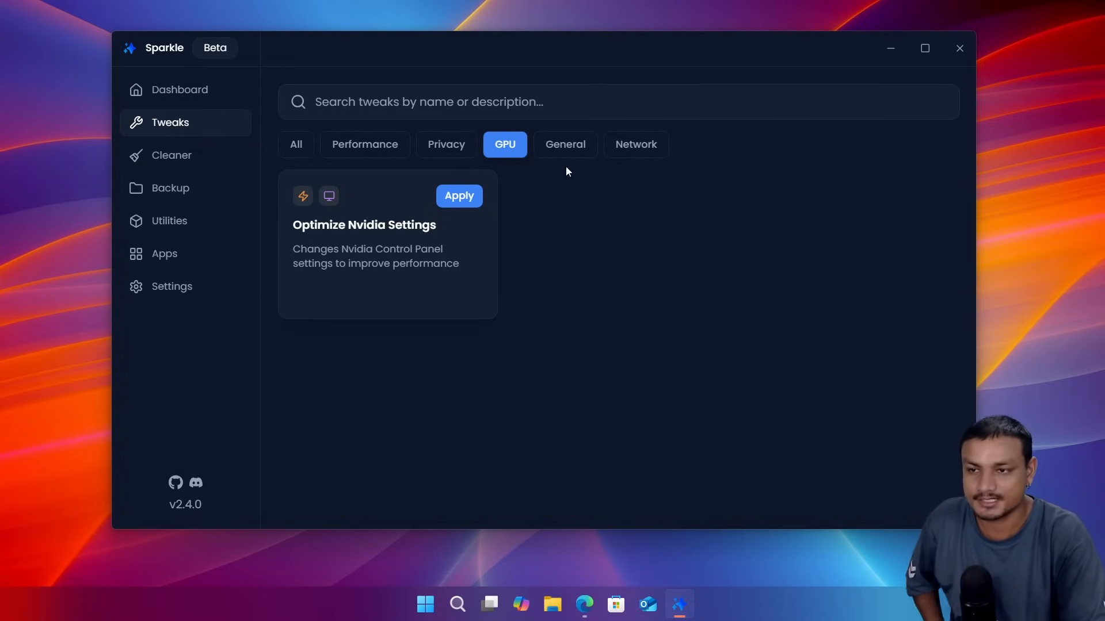
Step: In Cleaner, run cleanup for temporary files, prefetch files and the Windows update cache
left_click(171, 155)
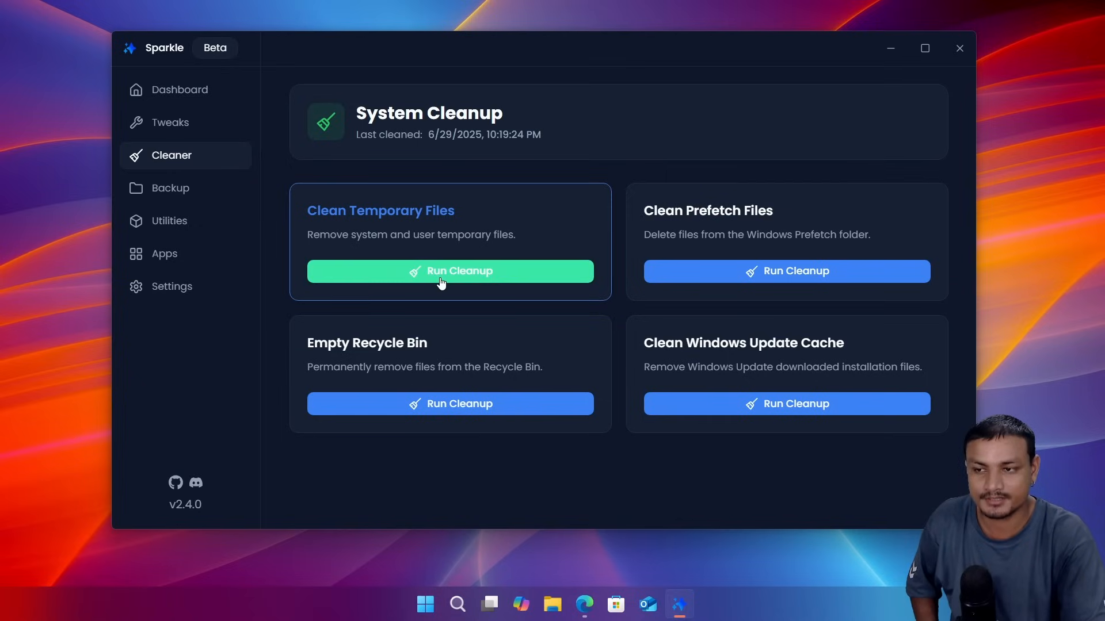
mouse_move(719, 138)
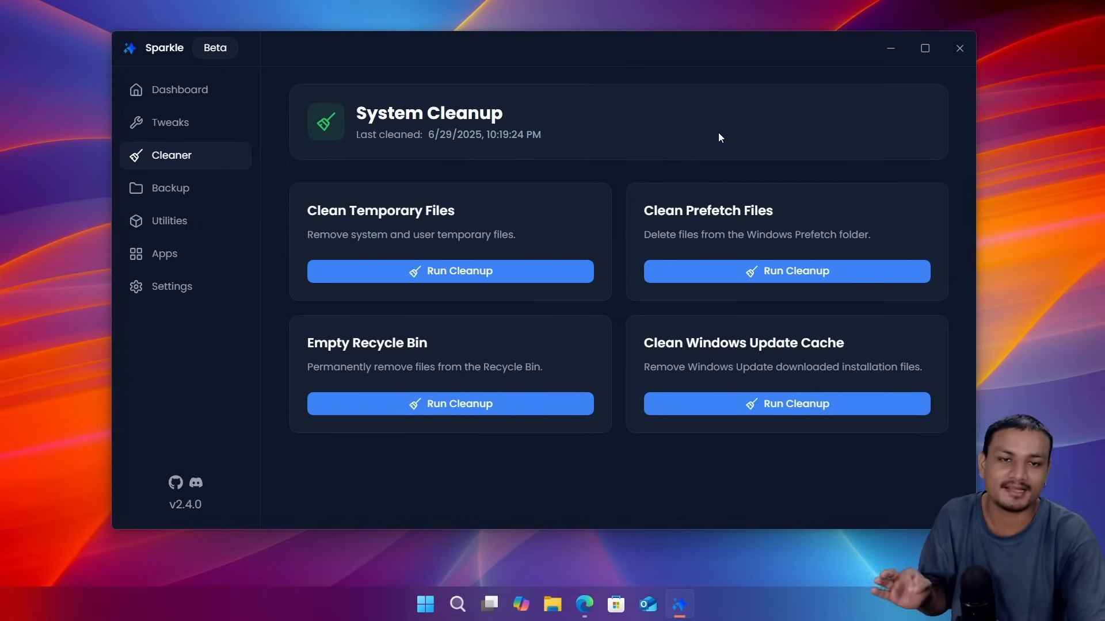
left_click_drag(719, 47, 533, 43)
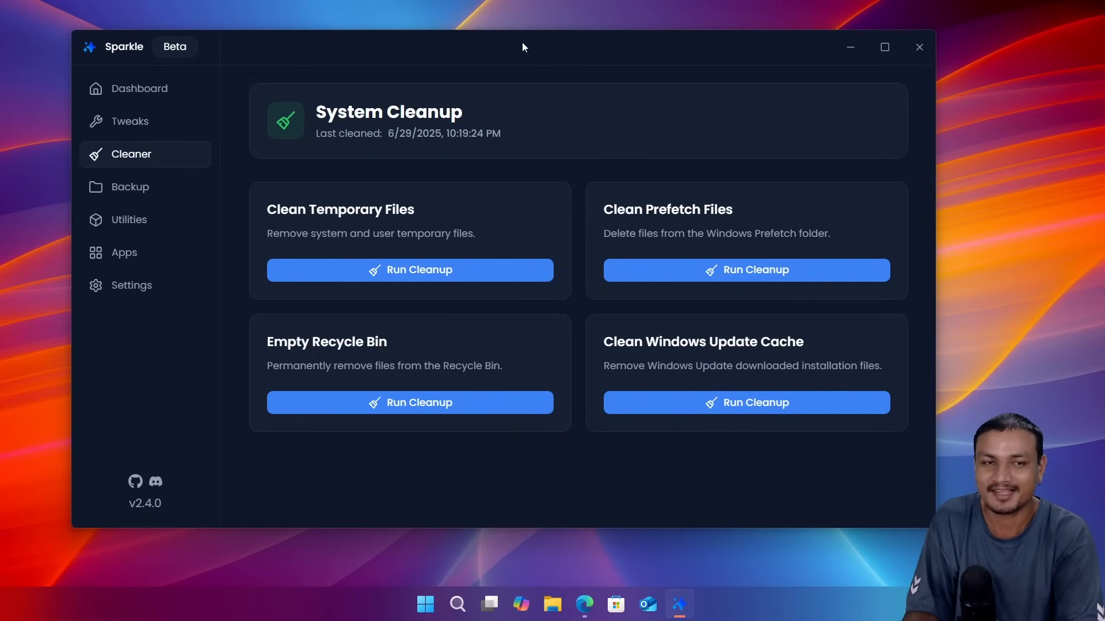
mouse_move(649, 174)
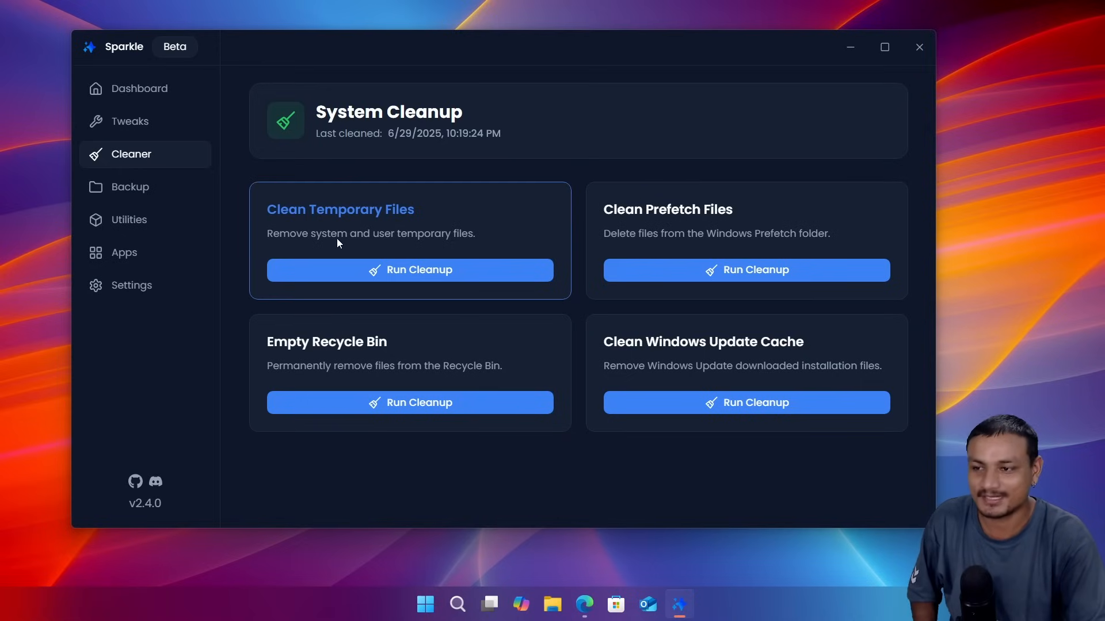
left_click(410, 270)
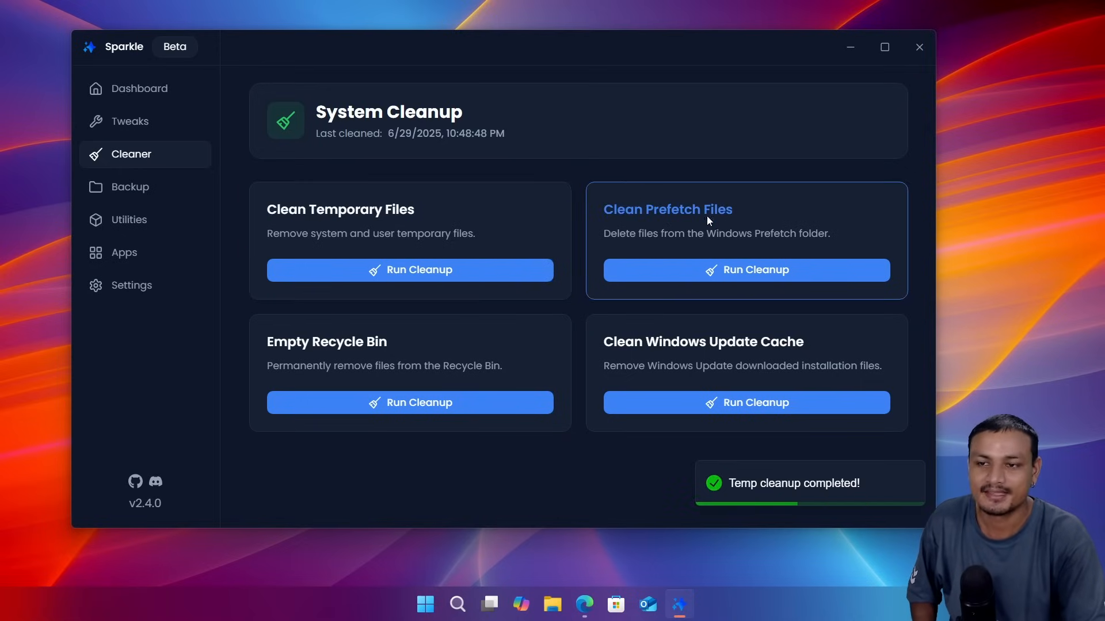
left_click(746, 270)
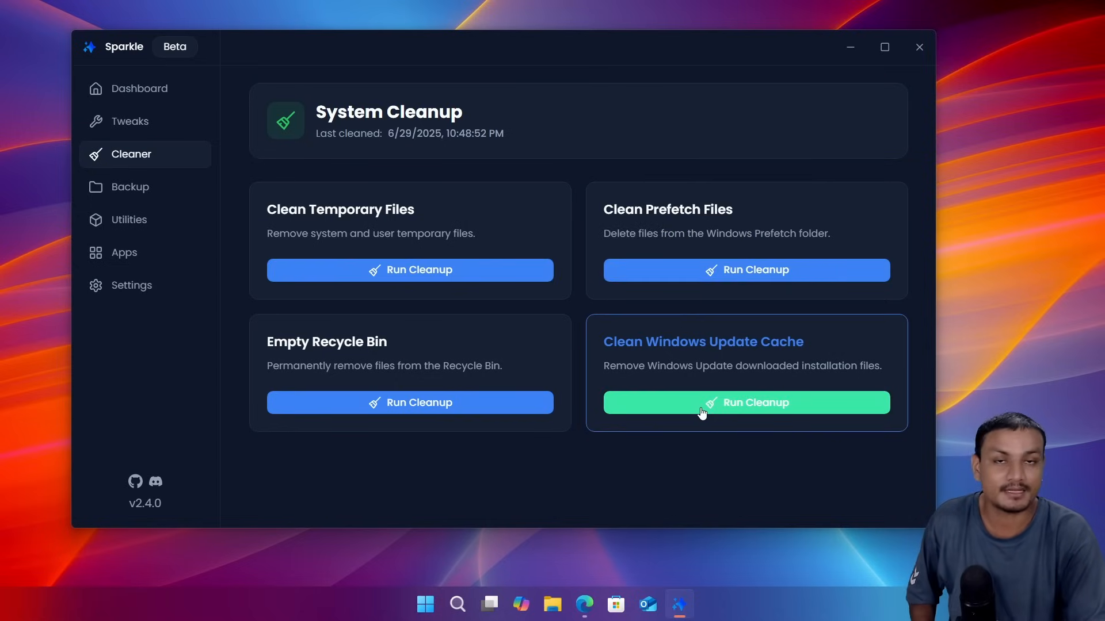
left_click(747, 402)
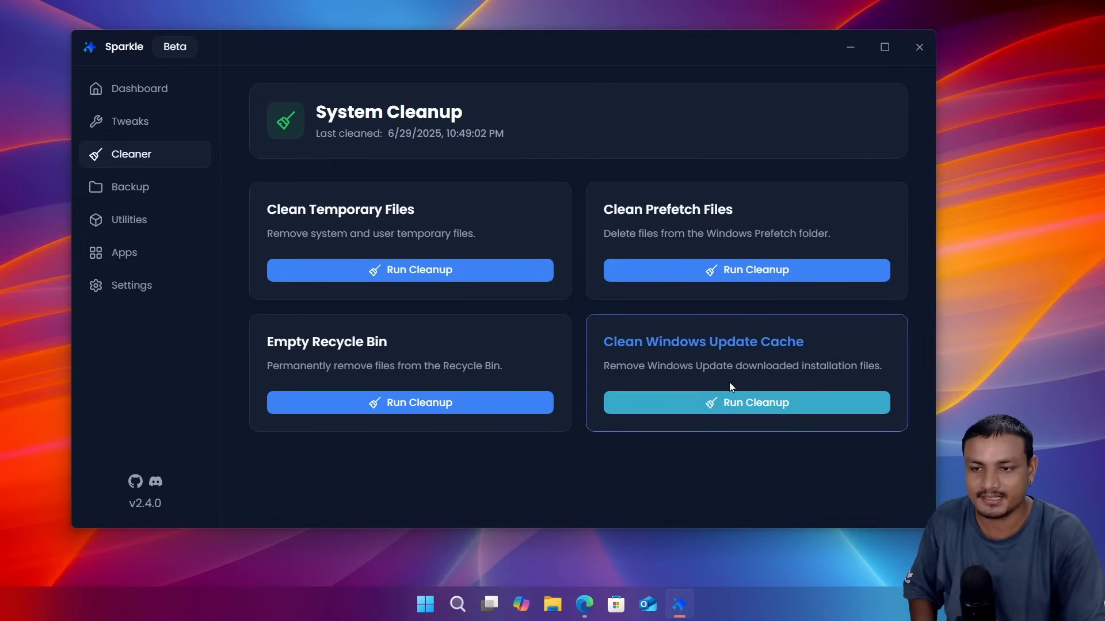
mouse_move(622, 222)
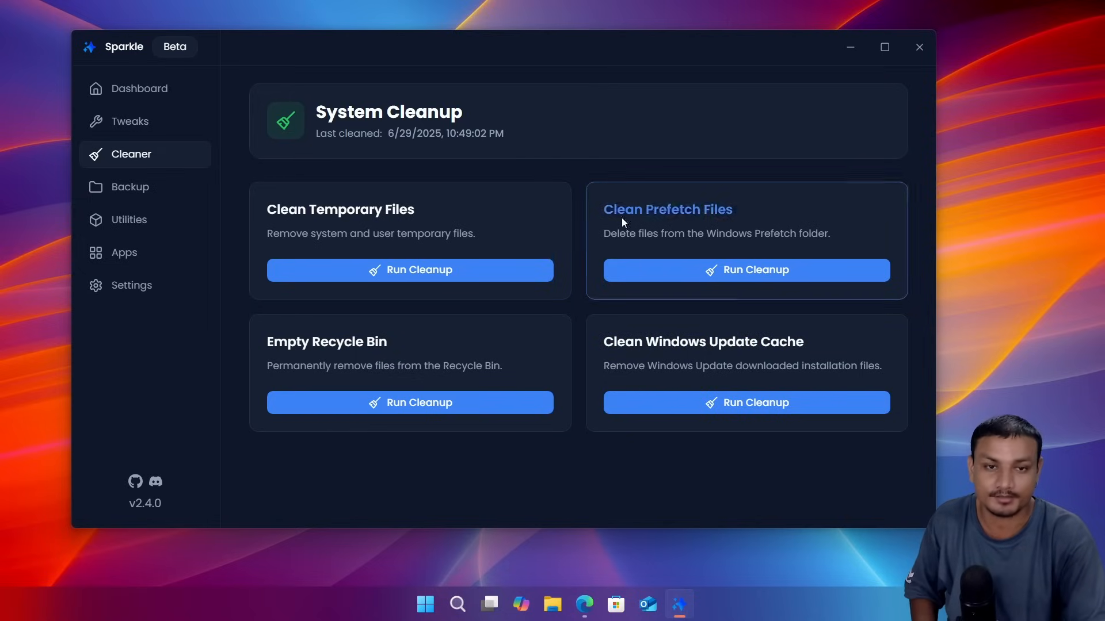
mouse_move(496, 226)
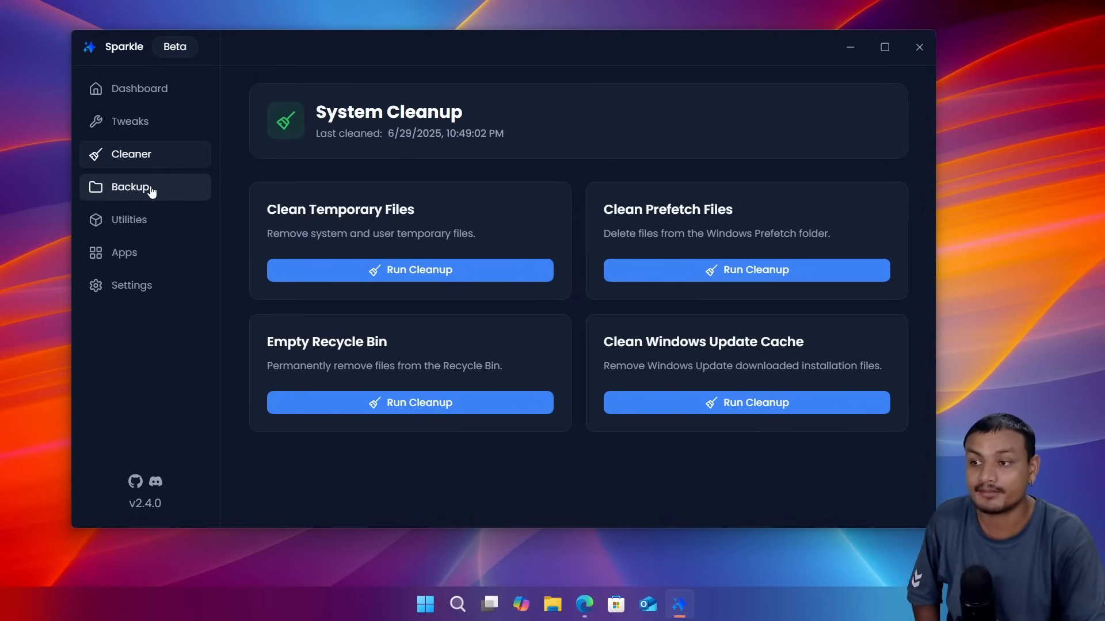
Step: Open the Backup page to see registry backup Back1 from Jun 29, 2025
left_click(129, 187)
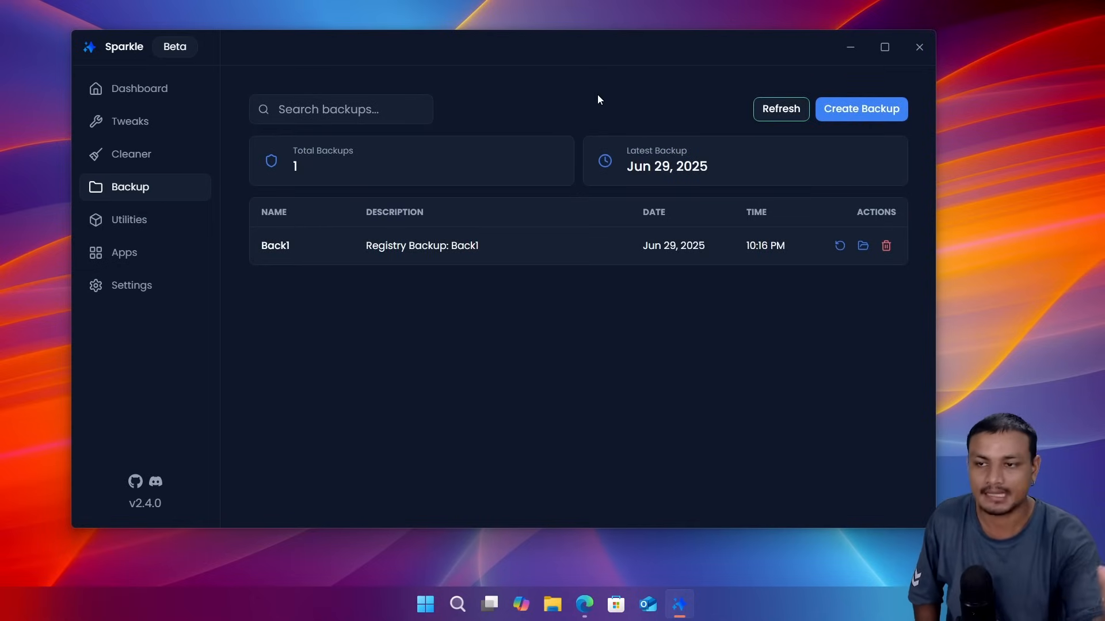
mouse_move(444, 170)
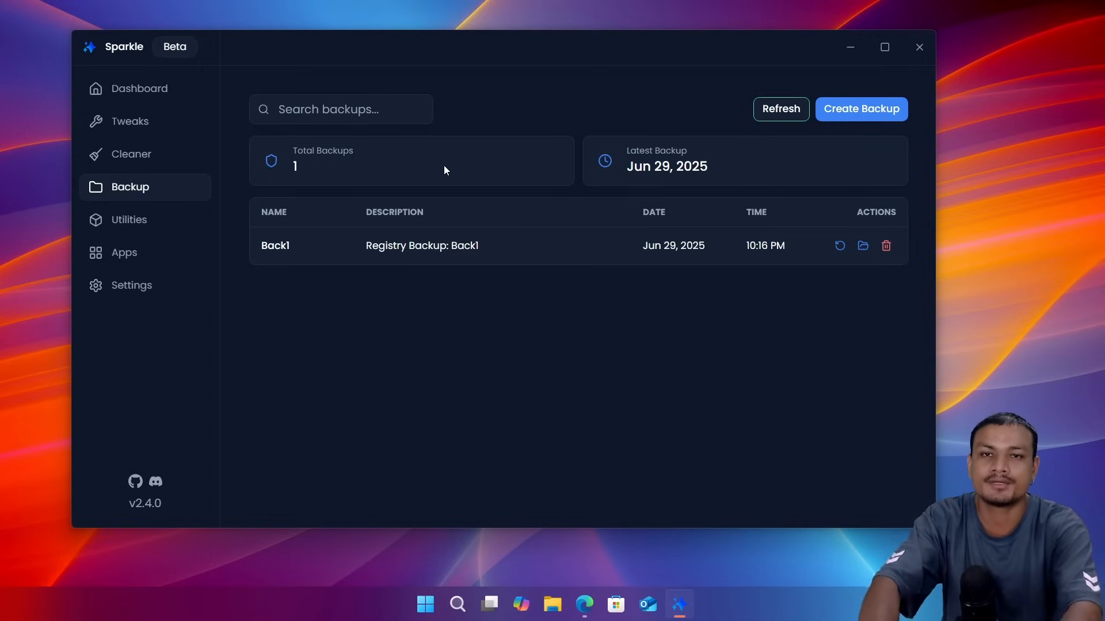
mouse_move(299, 258)
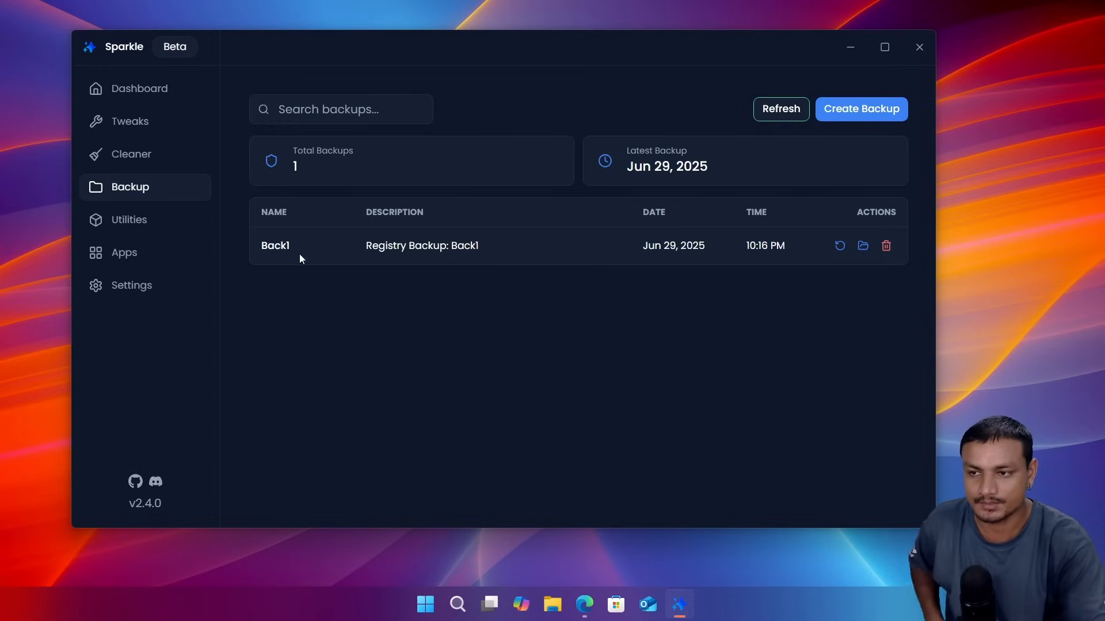
mouse_move(355, 260)
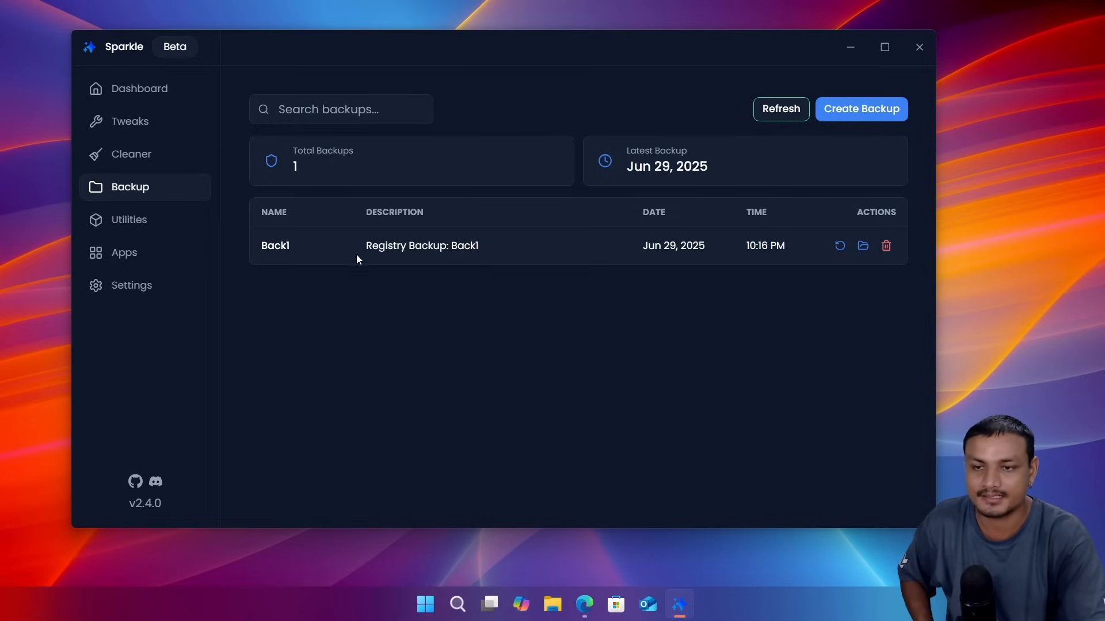
Step: Create a registry backup named 'kb1 backup', then start restoring it
left_click(886, 245)
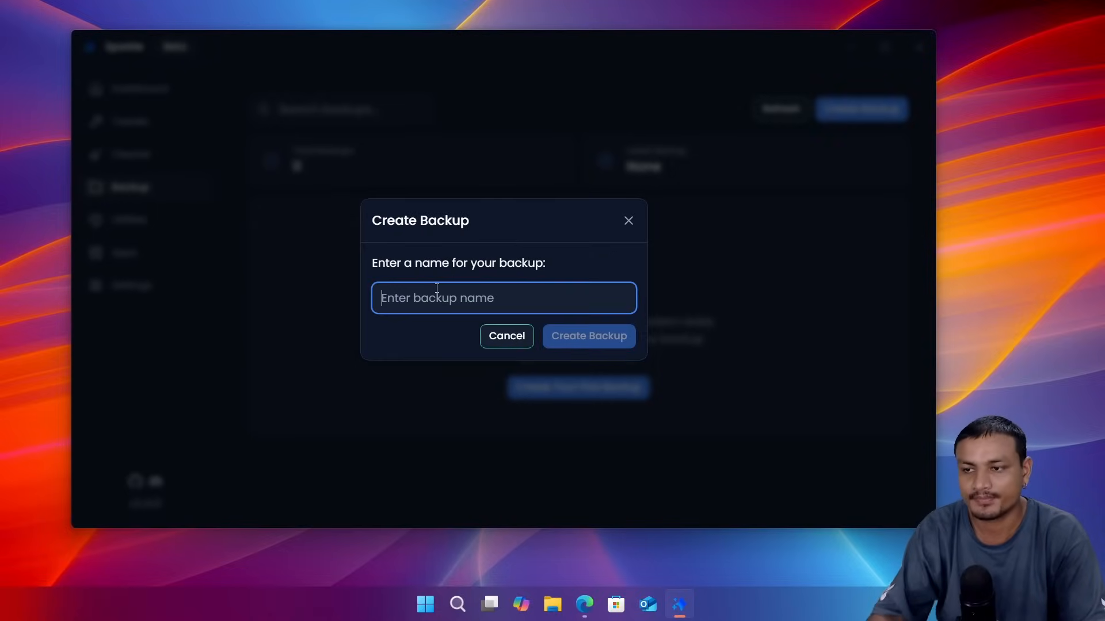
type("kb1 backup")
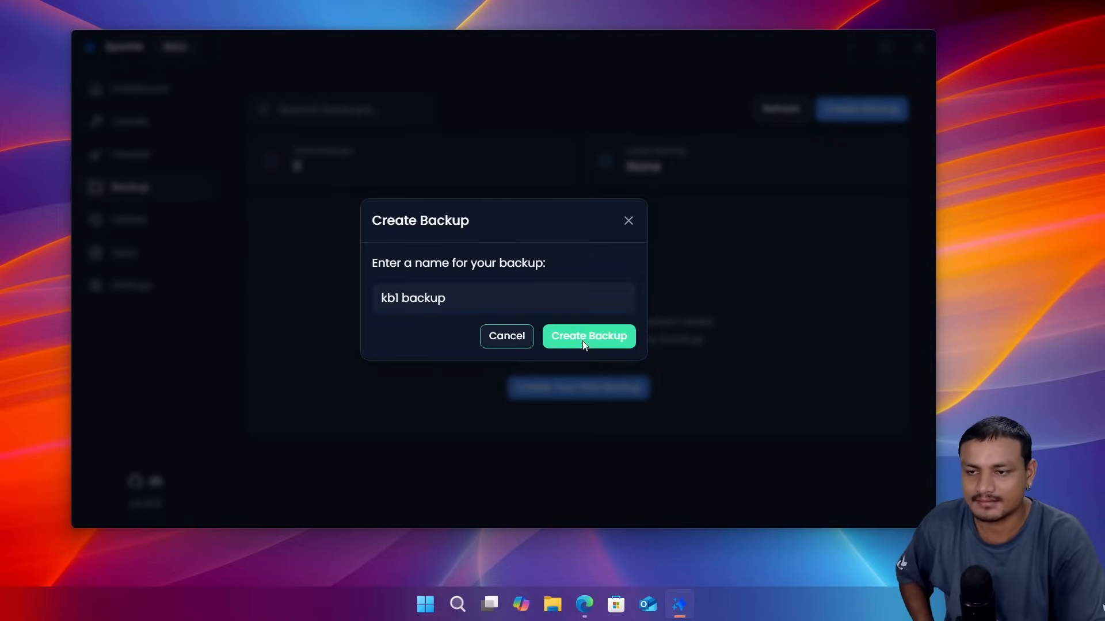
left_click(588, 336)
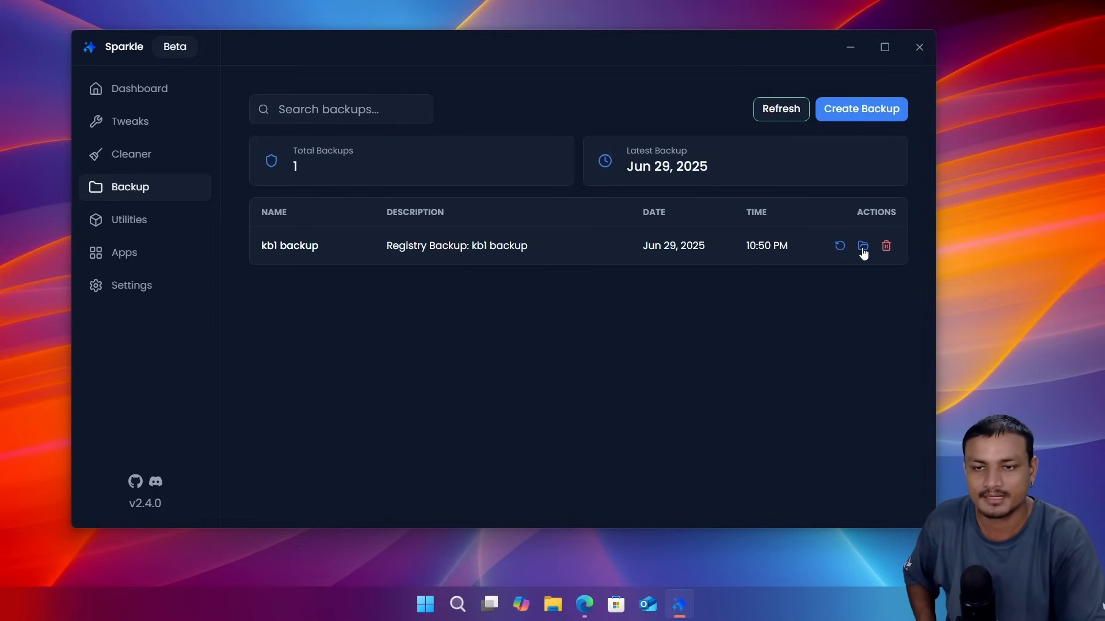
left_click(862, 246)
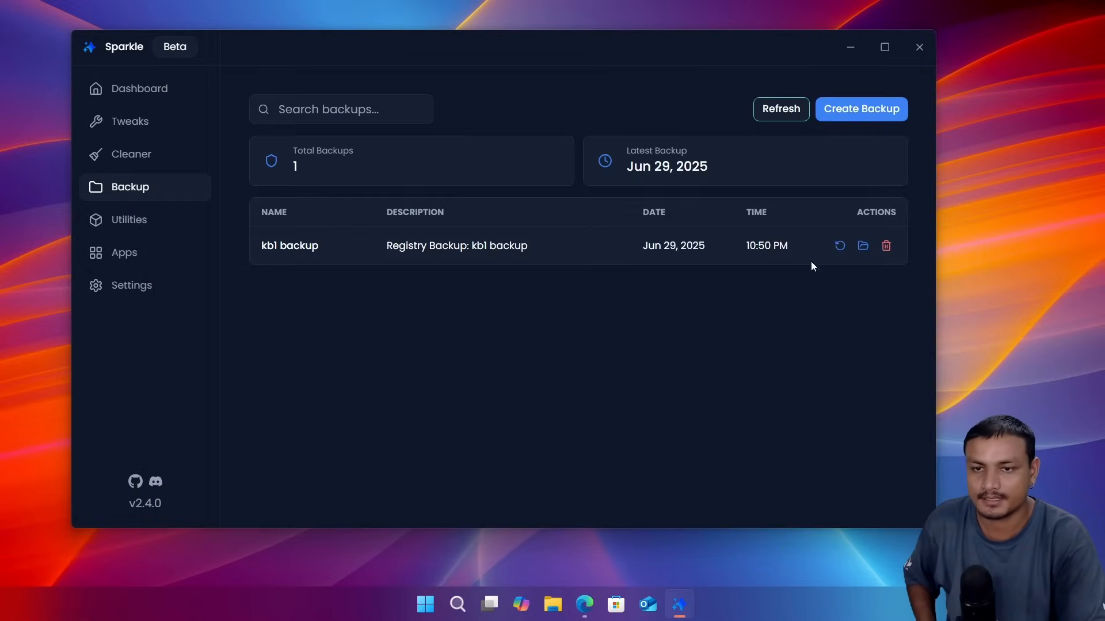
left_click(839, 245)
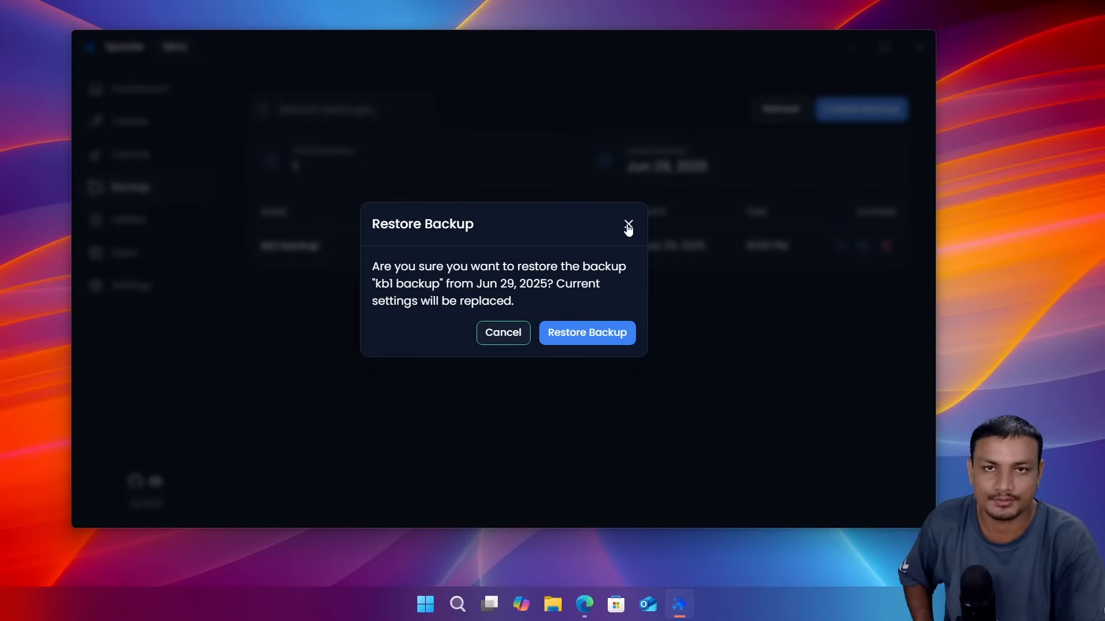
Step: Close the Restore Backup dialog without restoring 'kb1 backup'
left_click(627, 224)
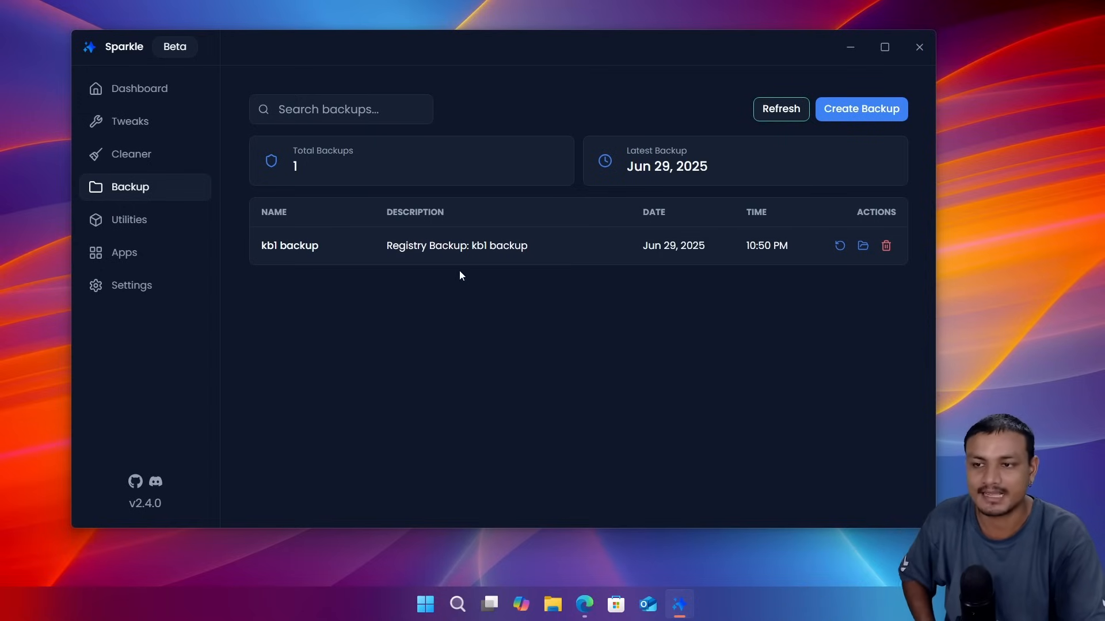
mouse_move(523, 50)
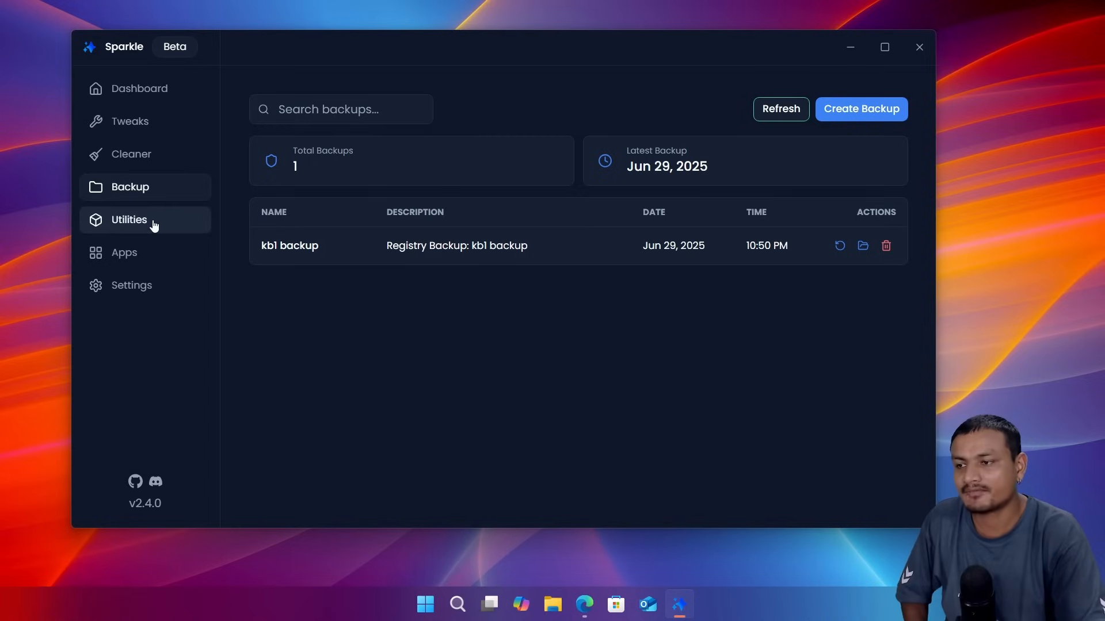
Step: Start the Flush DNS Cache utility (ipconfig /flushdns) from the Utilities page
left_click(129, 219)
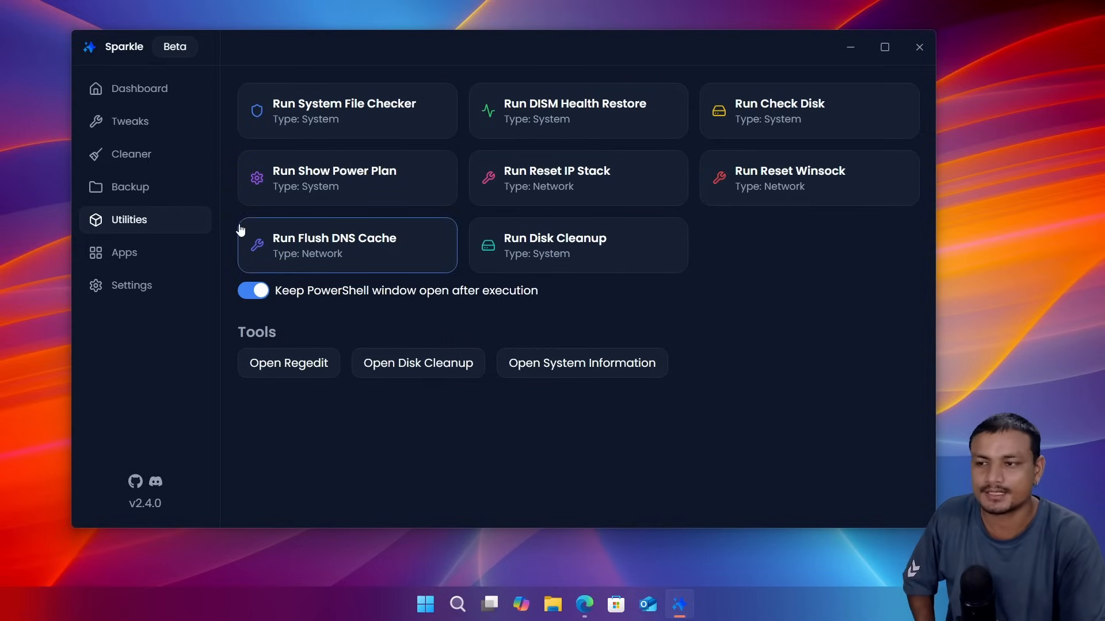
mouse_move(346, 258)
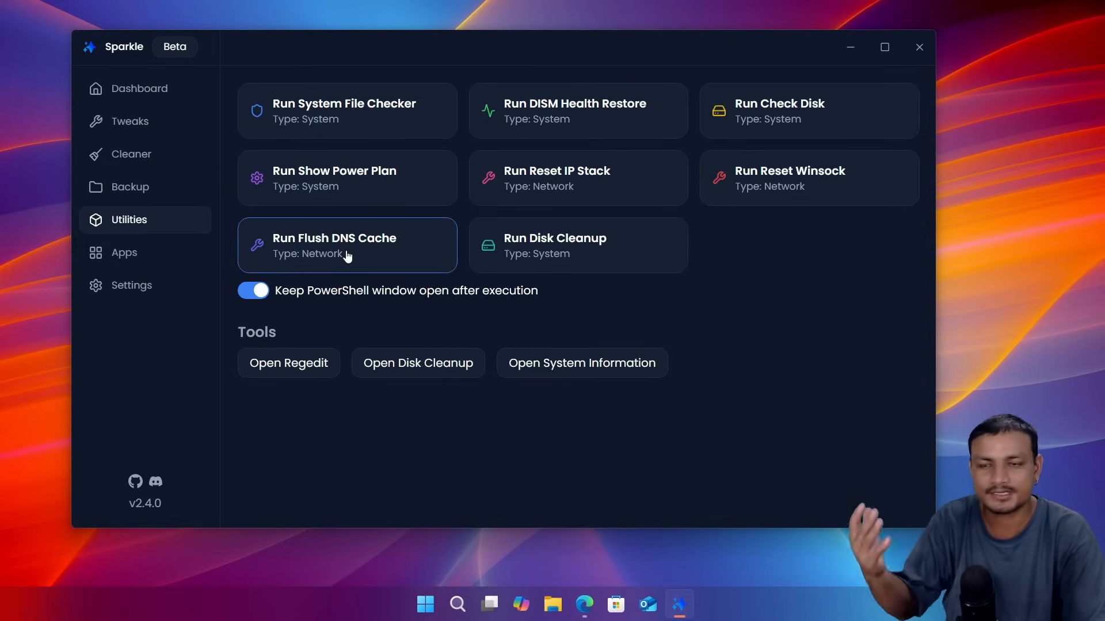
left_click(335, 245)
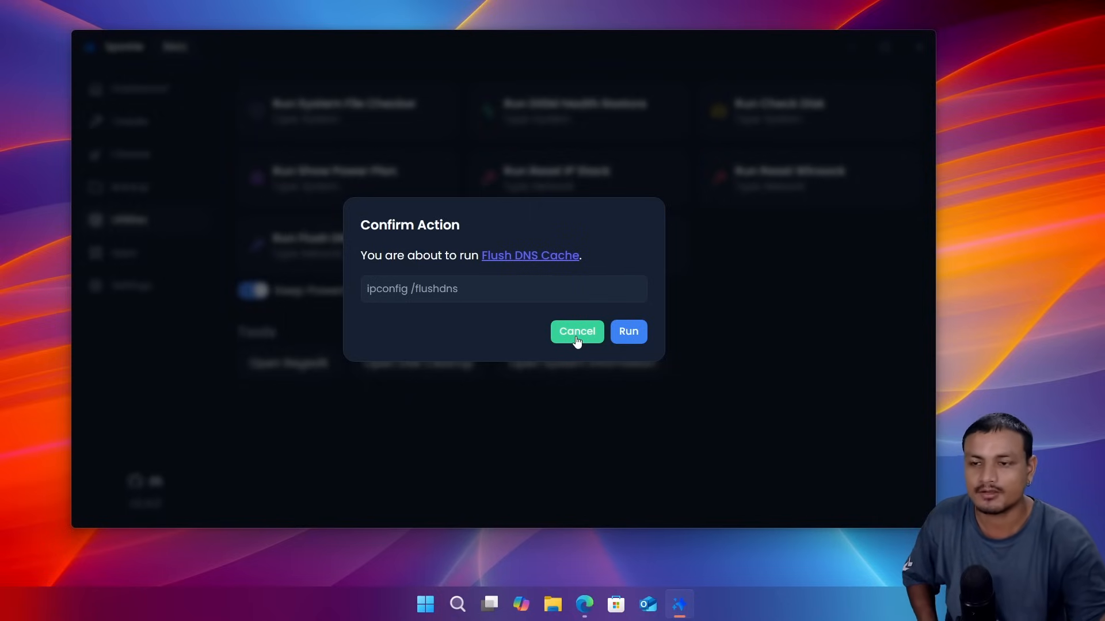
Step: Cancel the DNS flush, browse app categories and Settings, then return to Tweaks
left_click(577, 332)
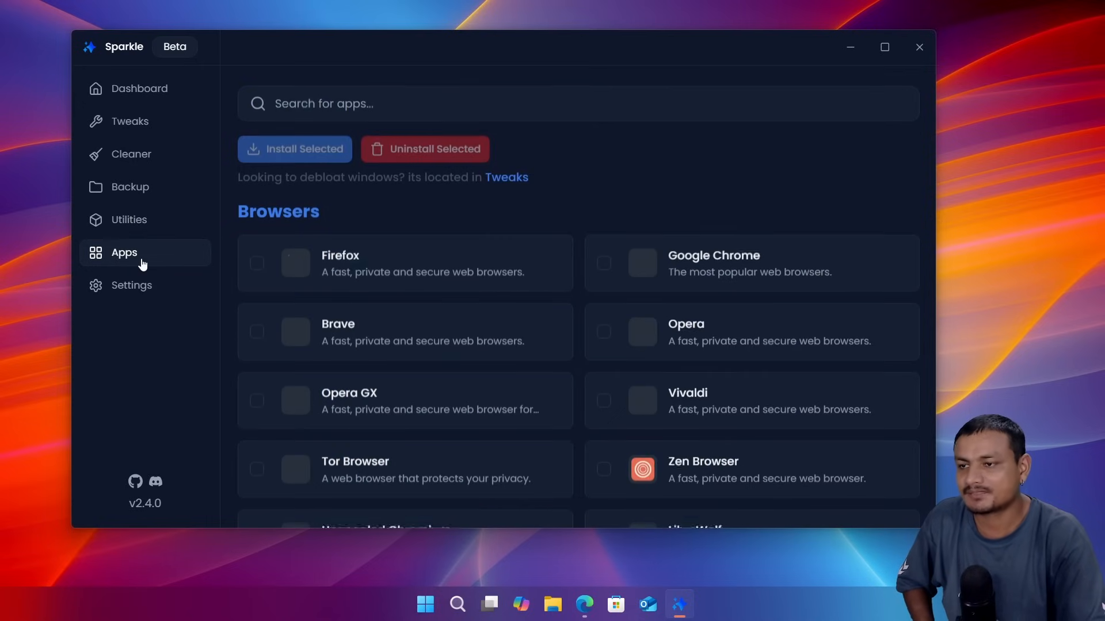
scroll("down", 3)
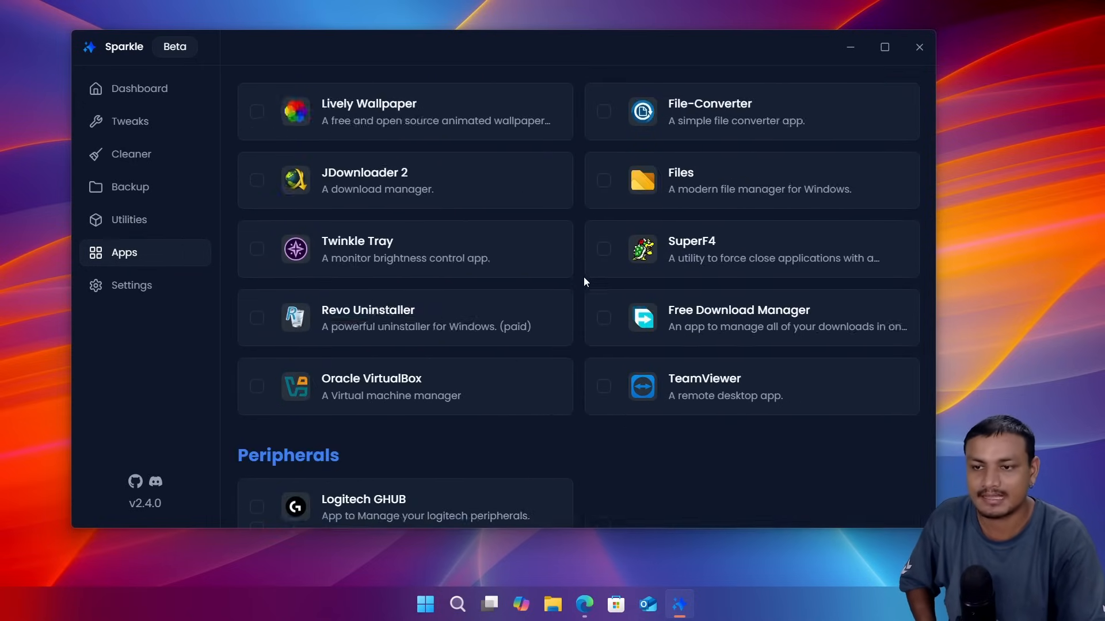
scroll("down", 3)
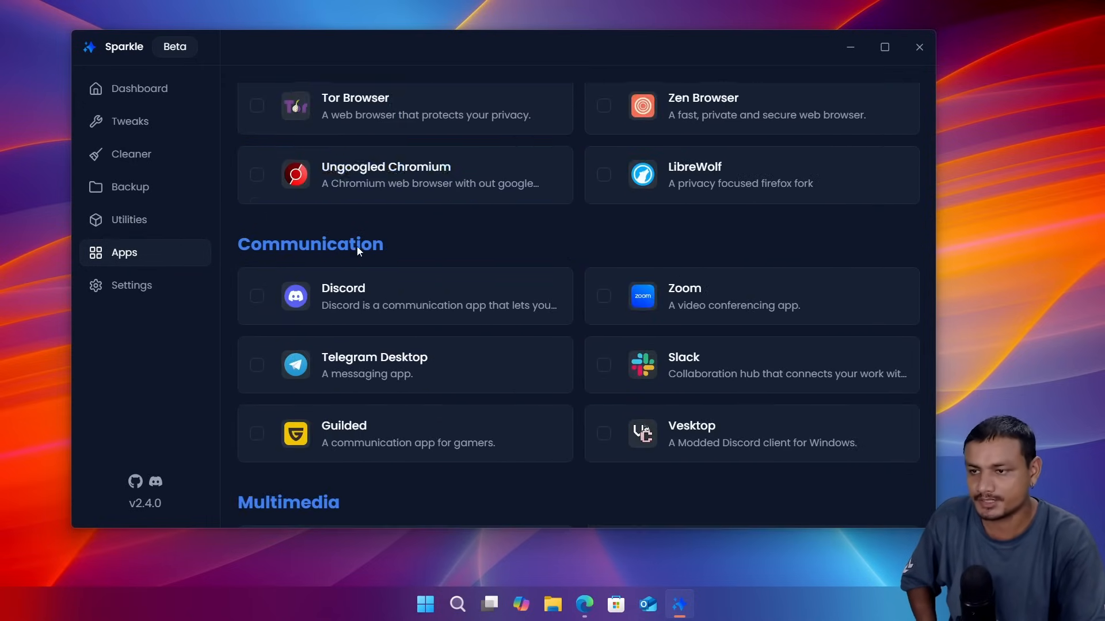
scroll("down", 3)
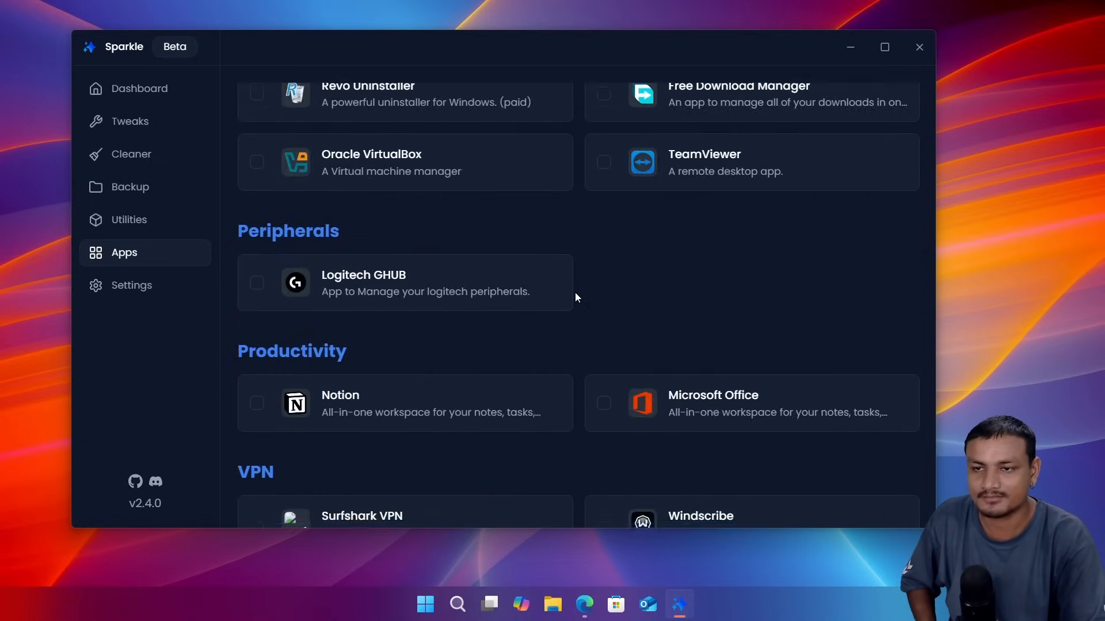
scroll("down", 3)
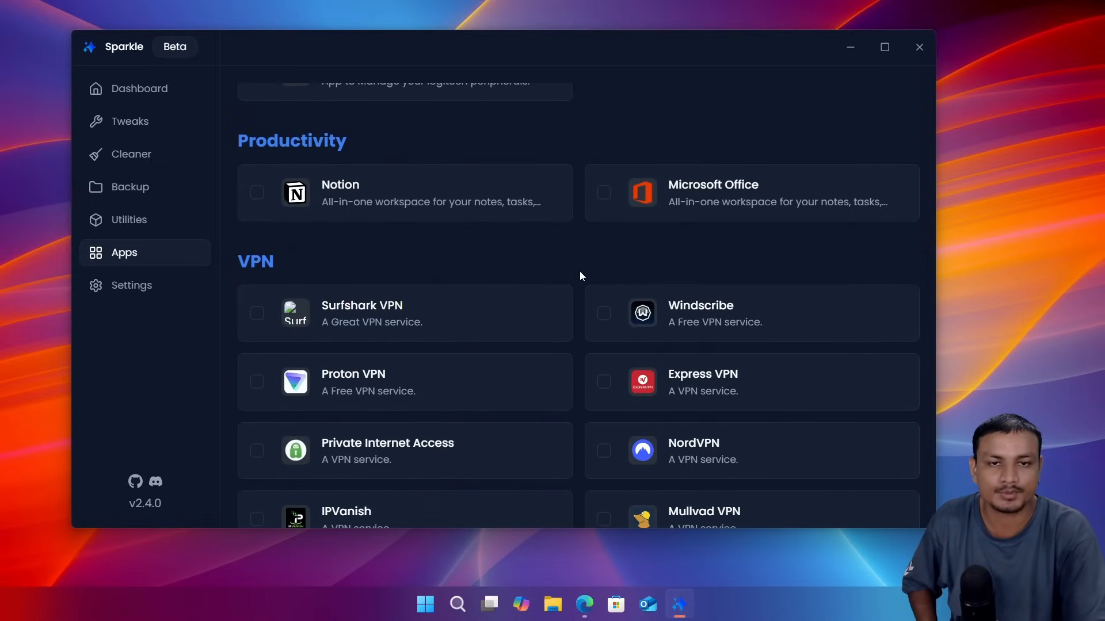
mouse_move(587, 266)
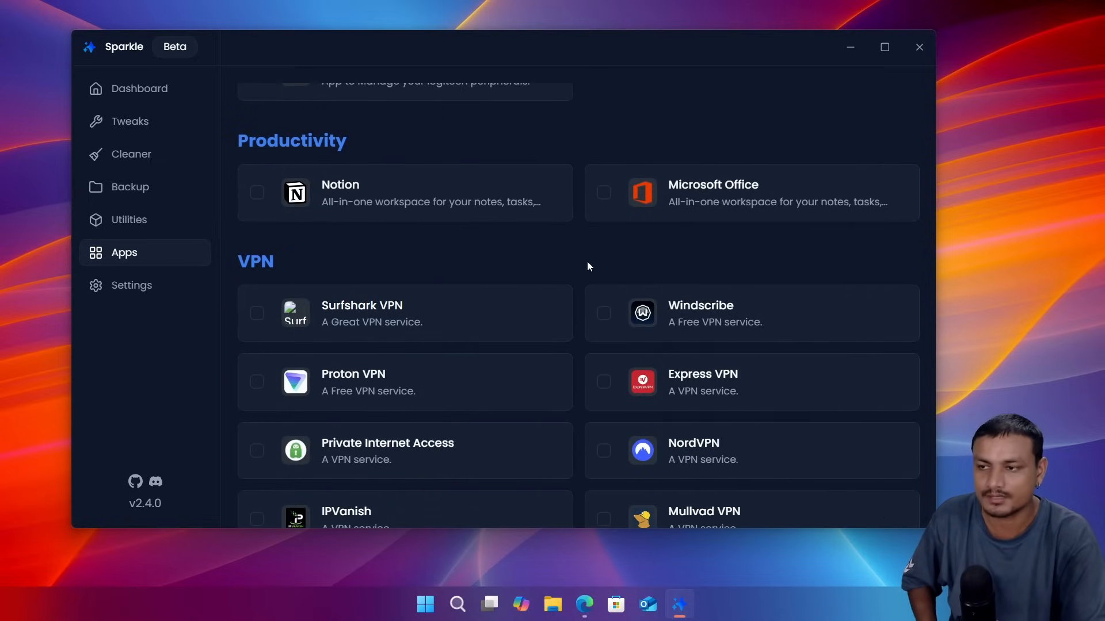
scroll("down", 3)
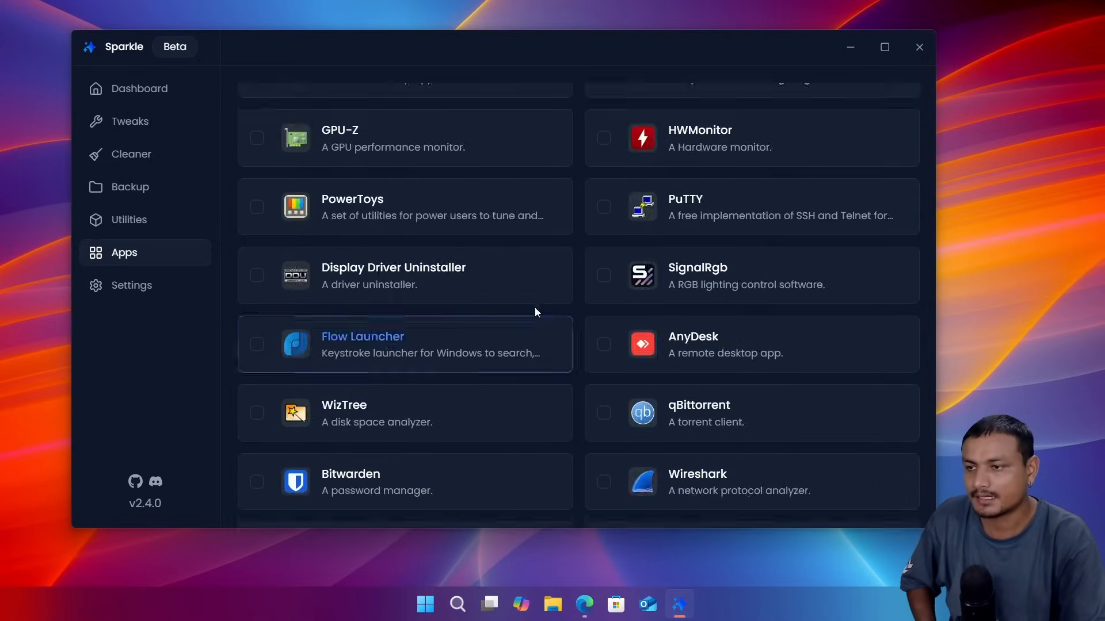
left_click(132, 285)
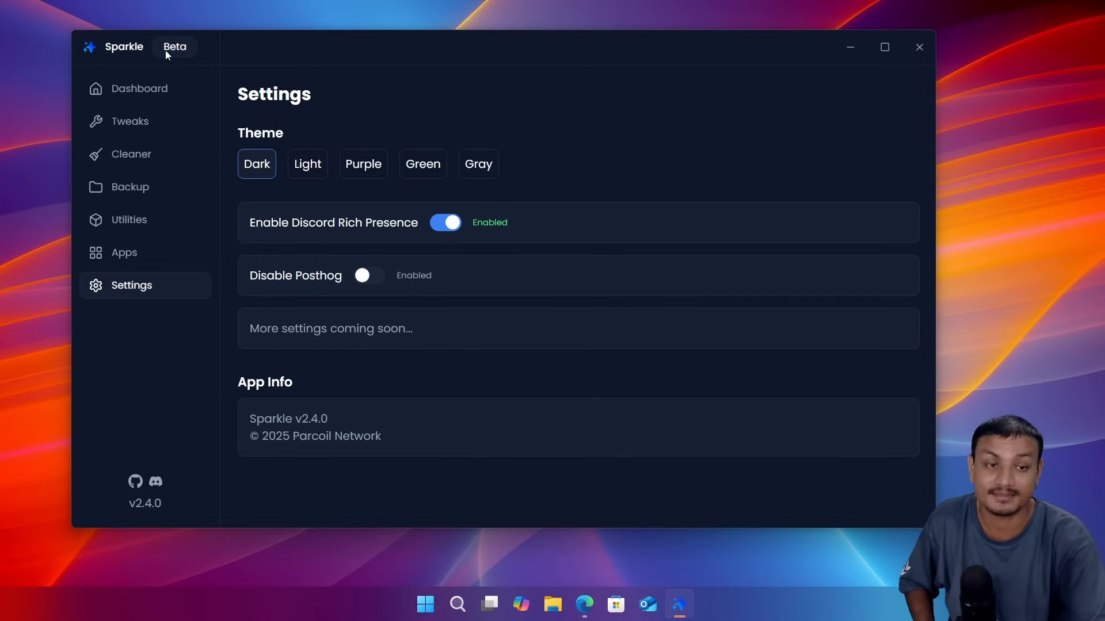
left_click(129, 122)
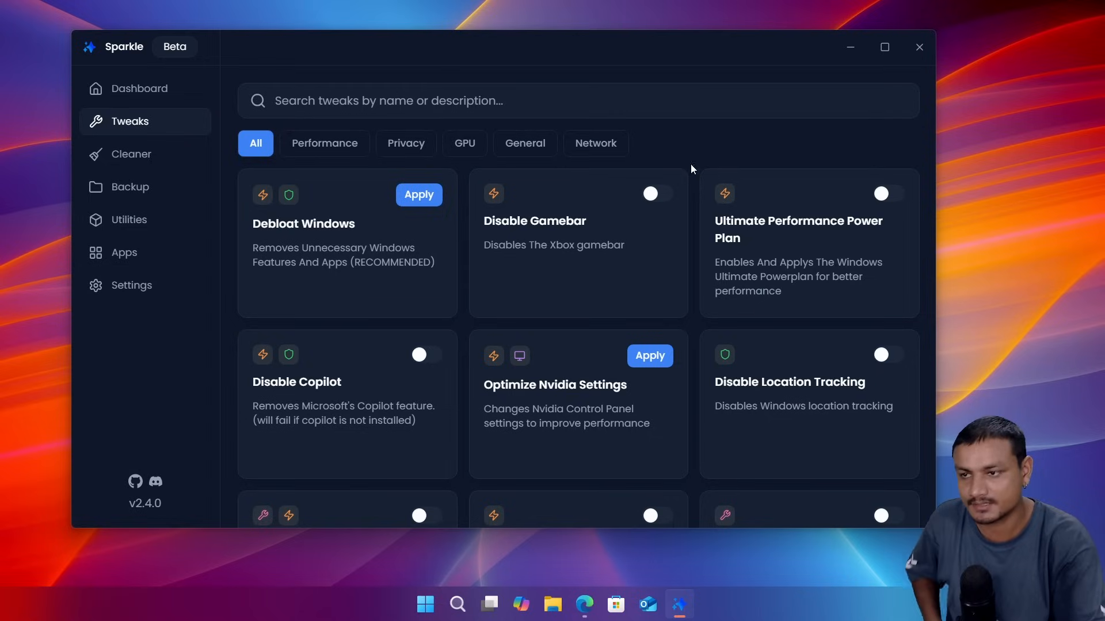
Step: Apply and confirm the Debloat Windows tweak to start the app-removal script
left_click(418, 195)
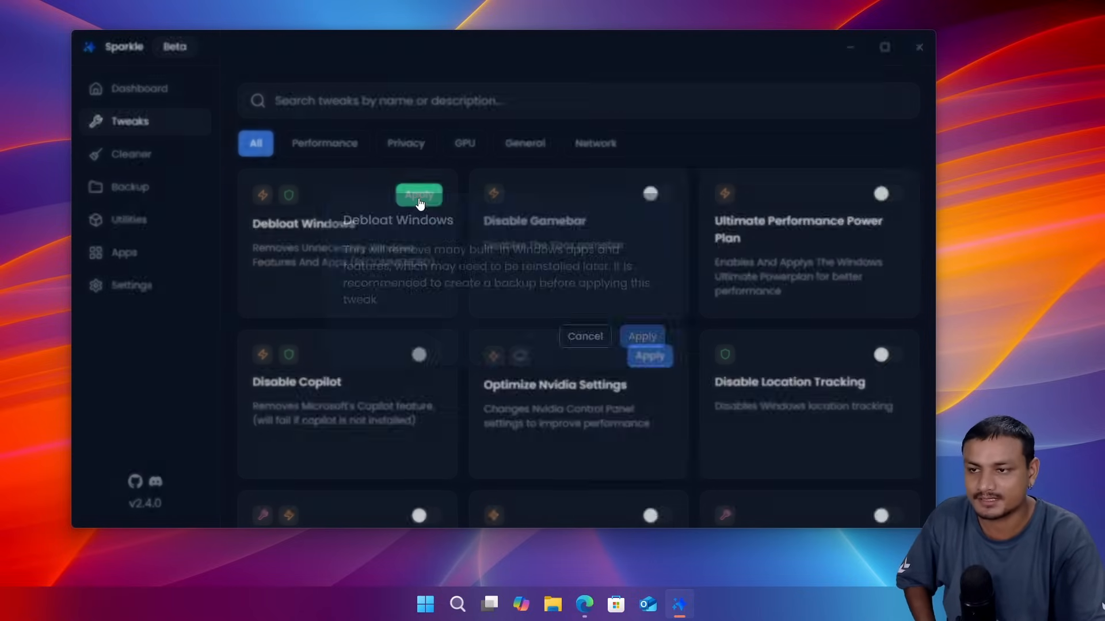
left_click(641, 336)
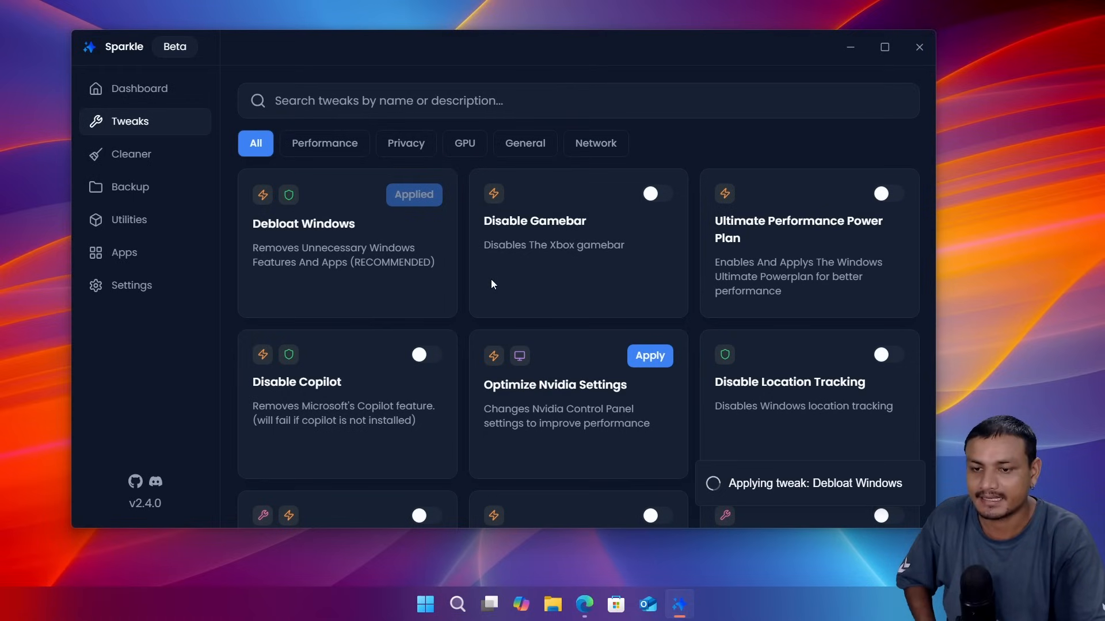
mouse_move(445, 244)
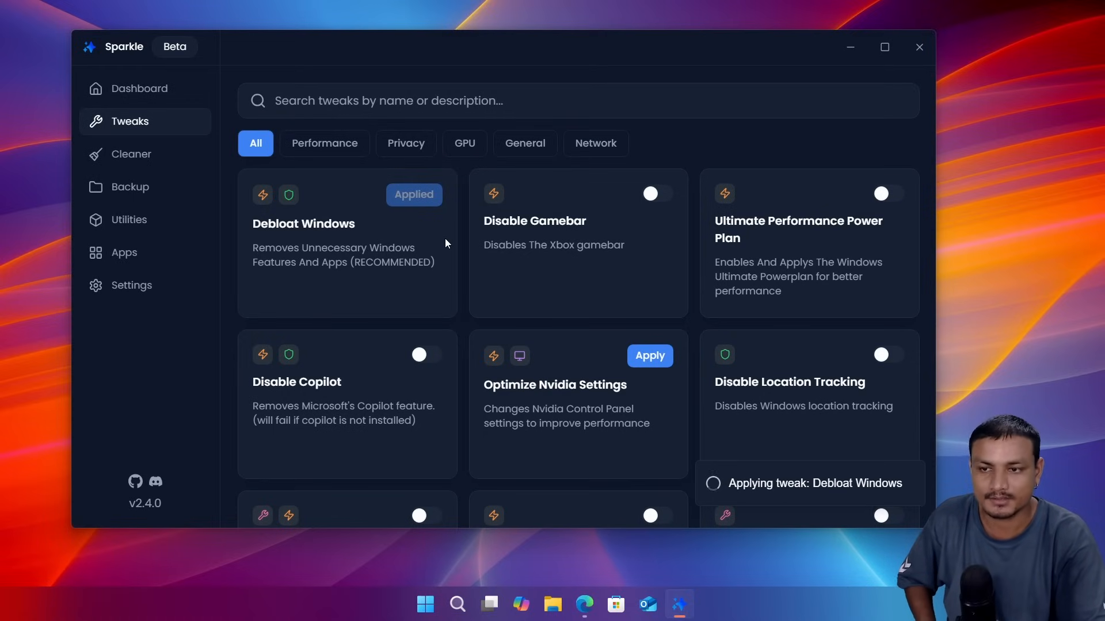
left_click(424, 604)
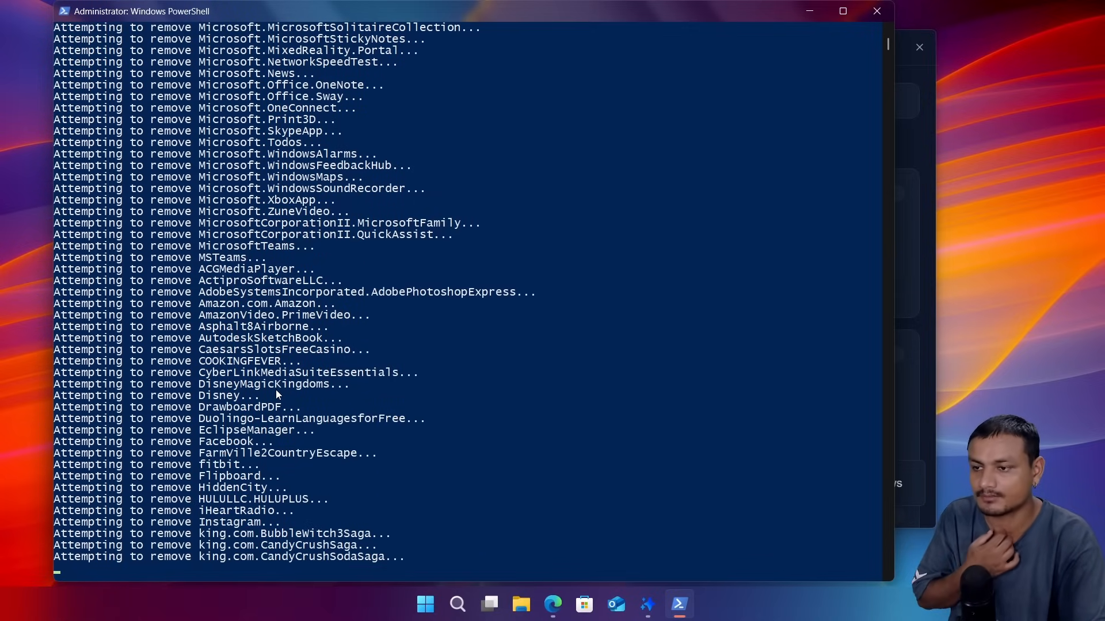
Step: Scroll through Start's All apps list to check which apps remain, then close Start
left_click(425, 605)
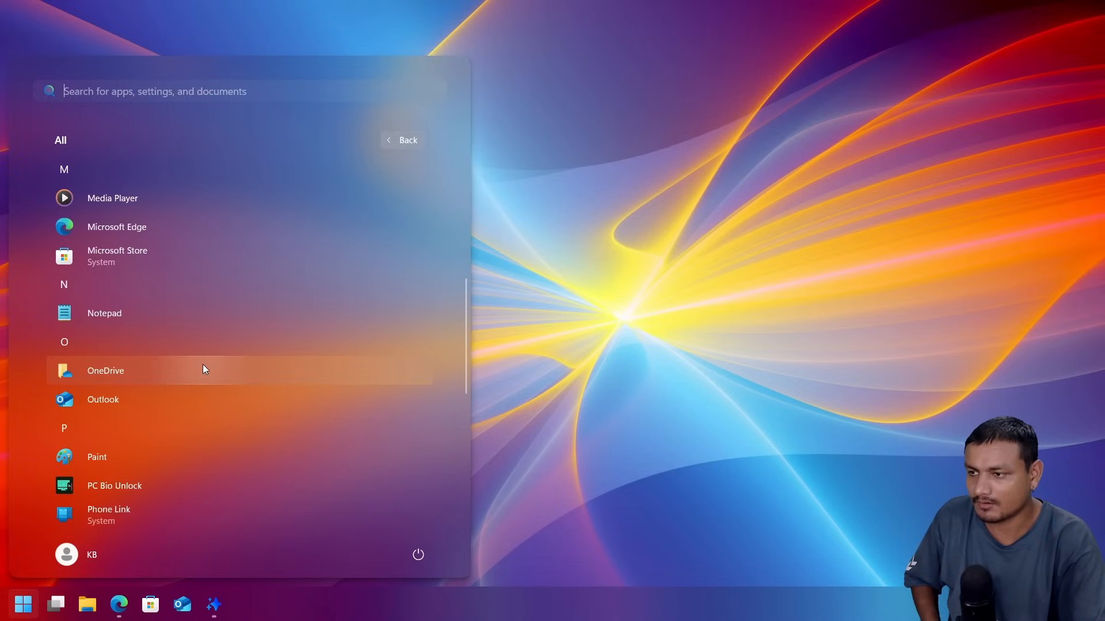
scroll("down", 3)
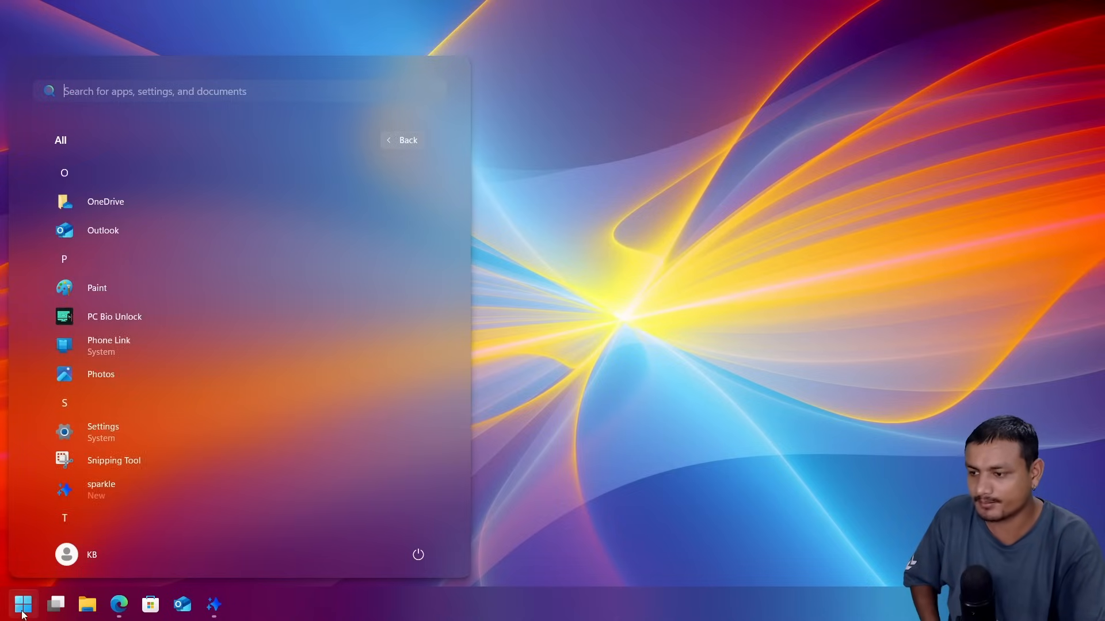
left_click(408, 139)
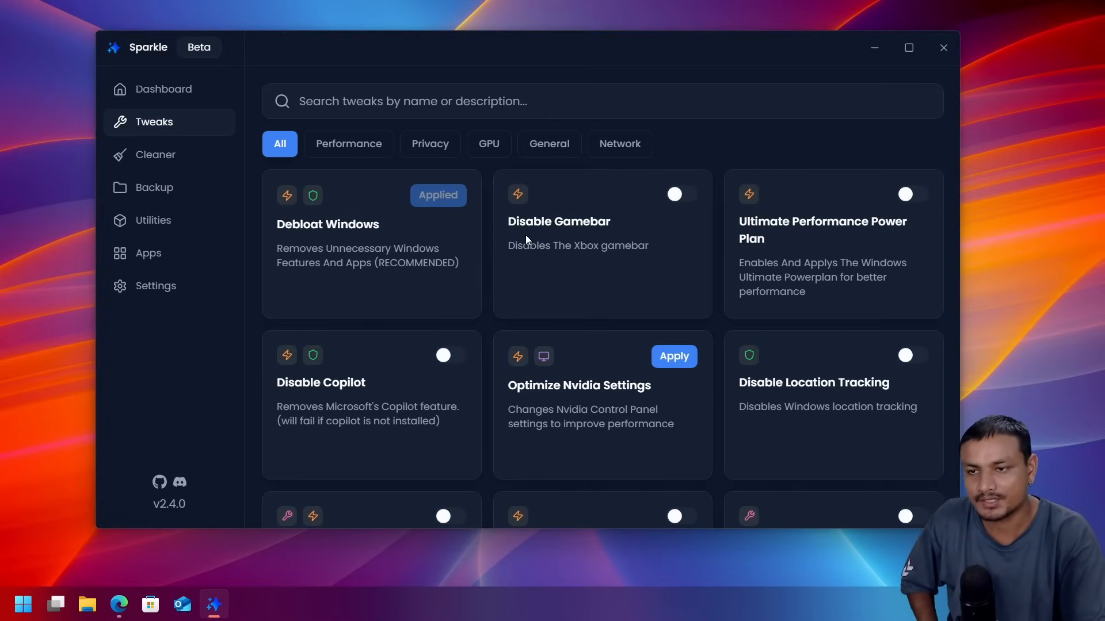
Step: Switch on the Disable Gamebar and Disable Copilot toggles in the Performance tweaks
left_click(674, 194)
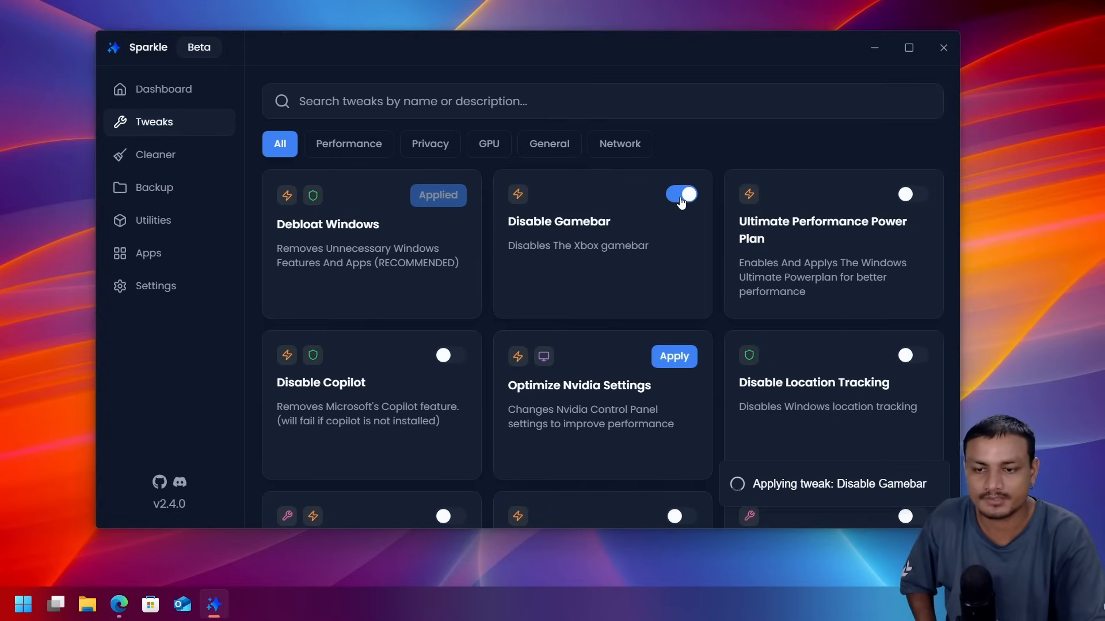
left_click(348, 144)
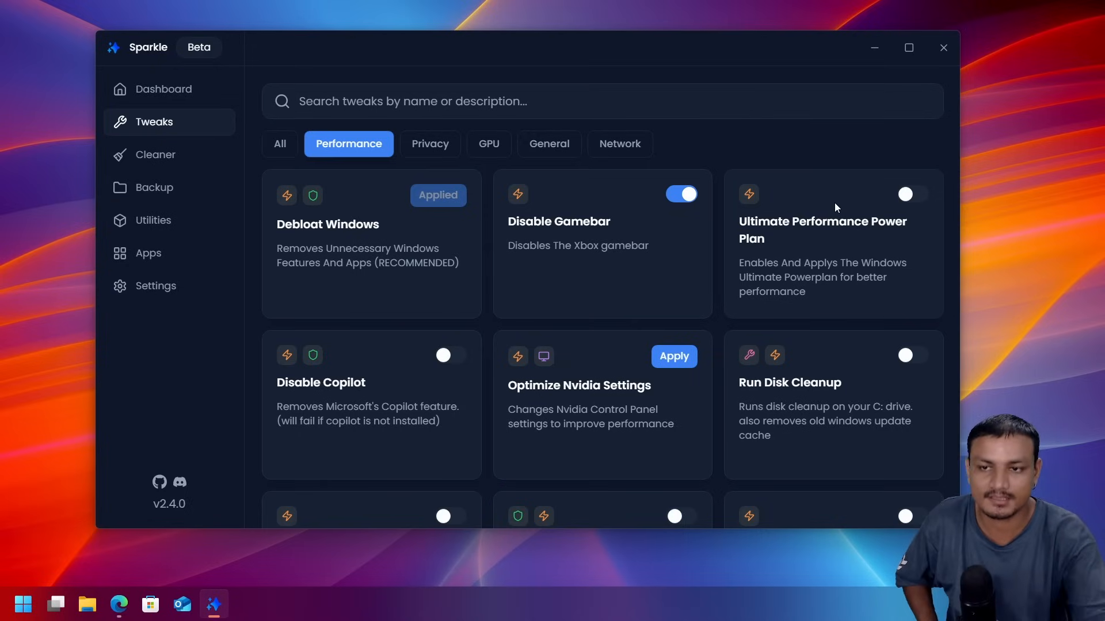
mouse_move(907, 206)
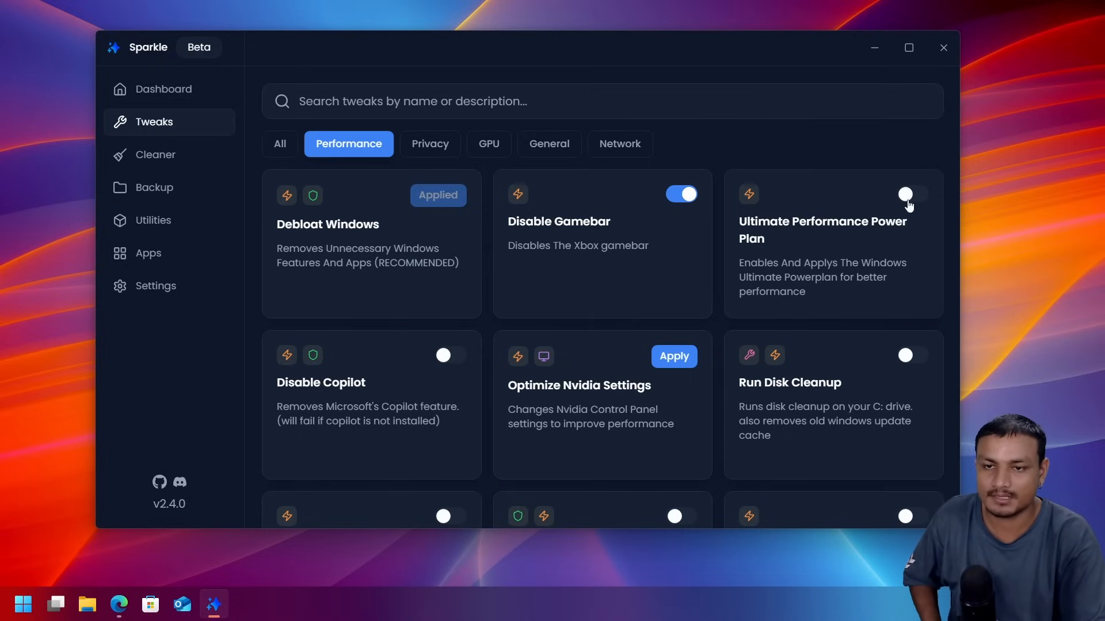
scroll("down", 3)
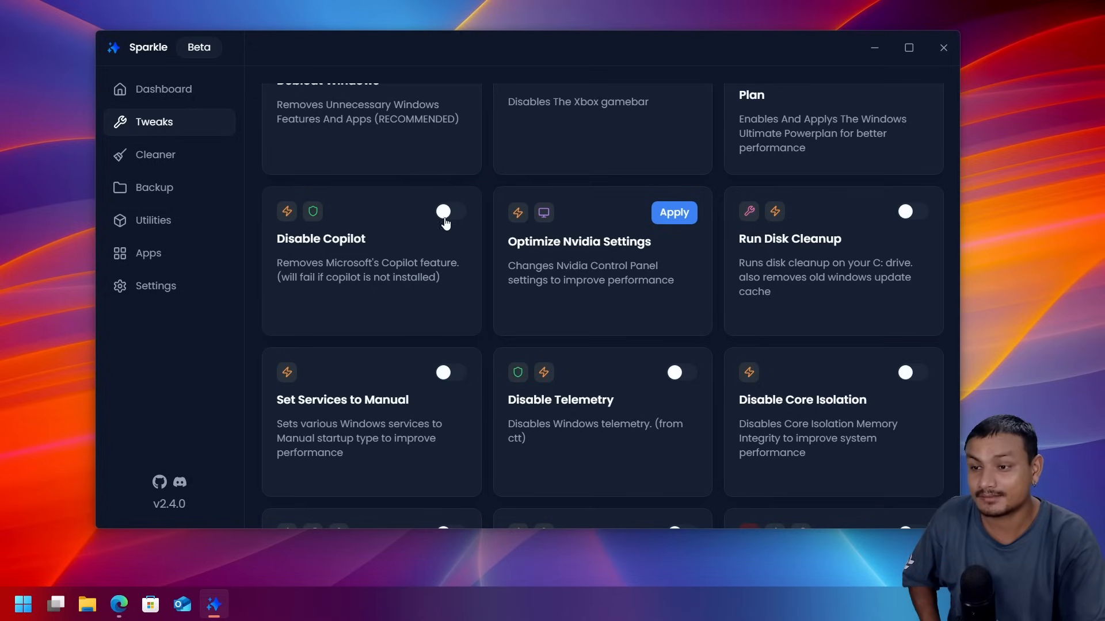
left_click(450, 211)
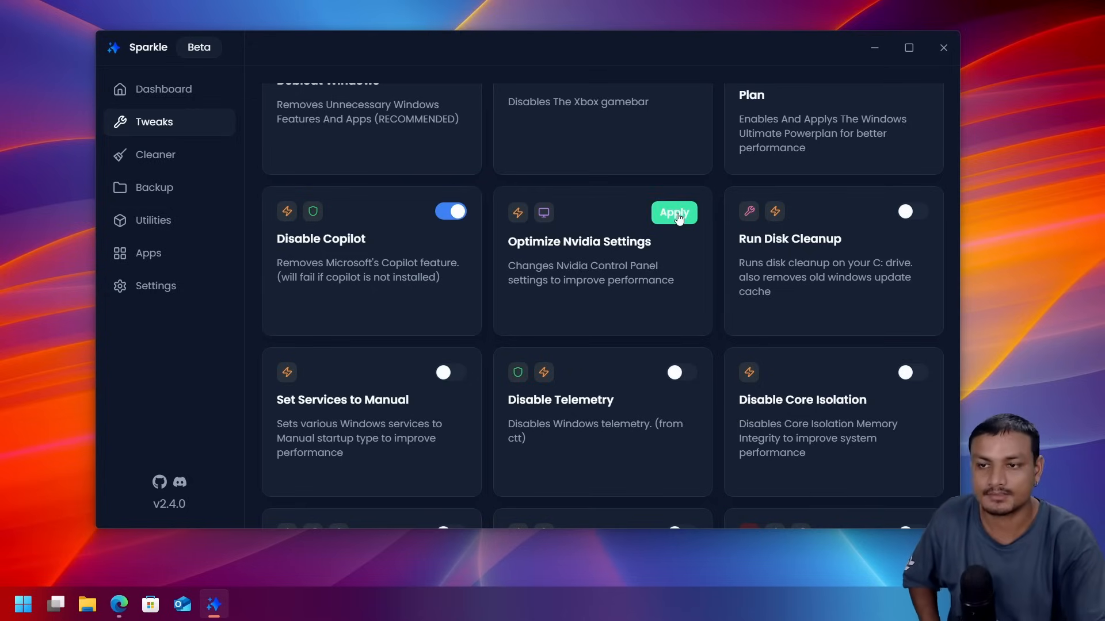
Step: Apply Optimize Nvidia Settings, confirm it, and dismiss the NVIDIA Profile Inspector error
left_click(671, 212)
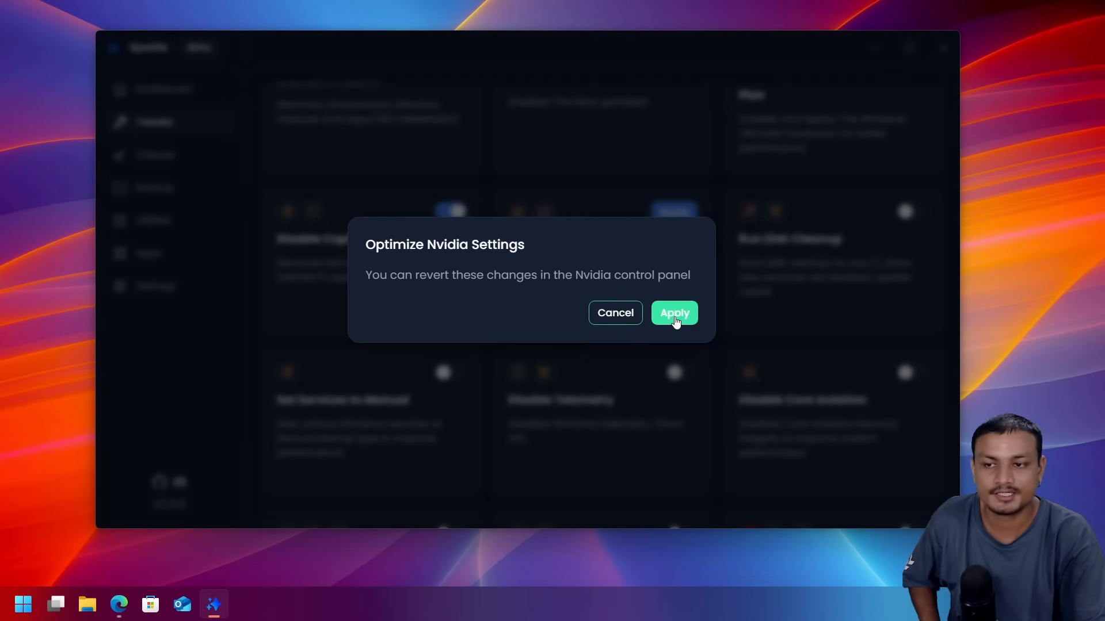
left_click(673, 313)
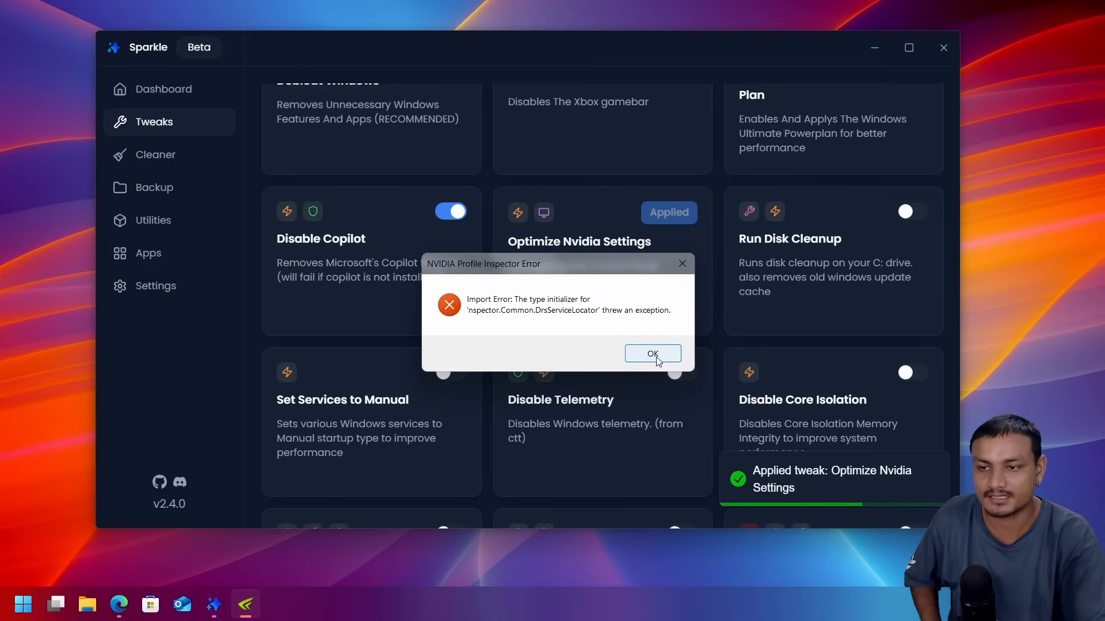
left_click(650, 353)
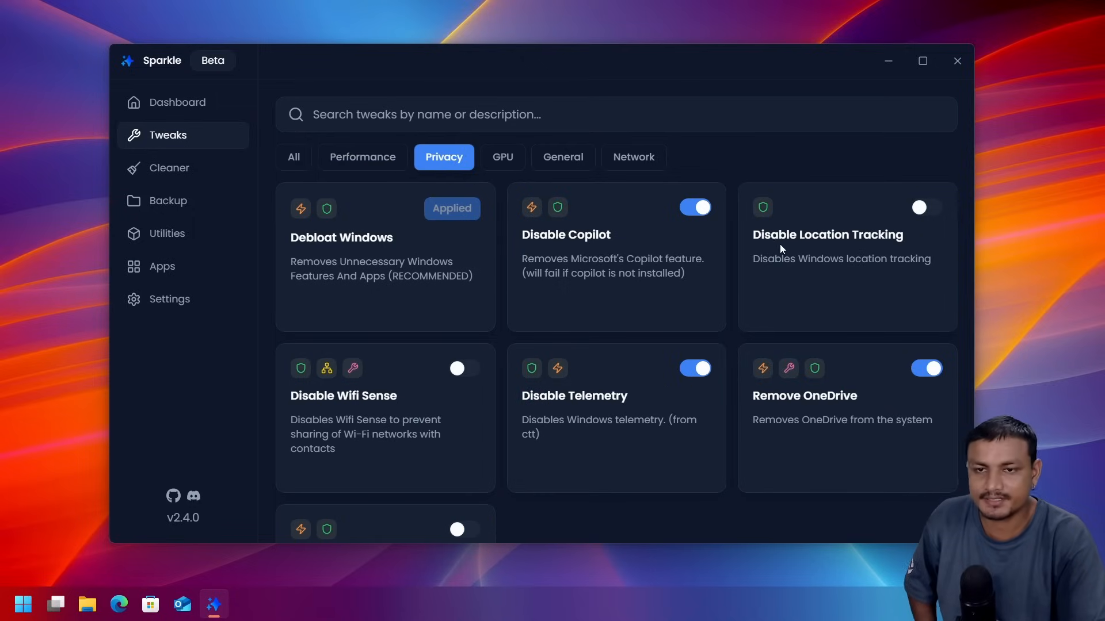
mouse_move(782, 235)
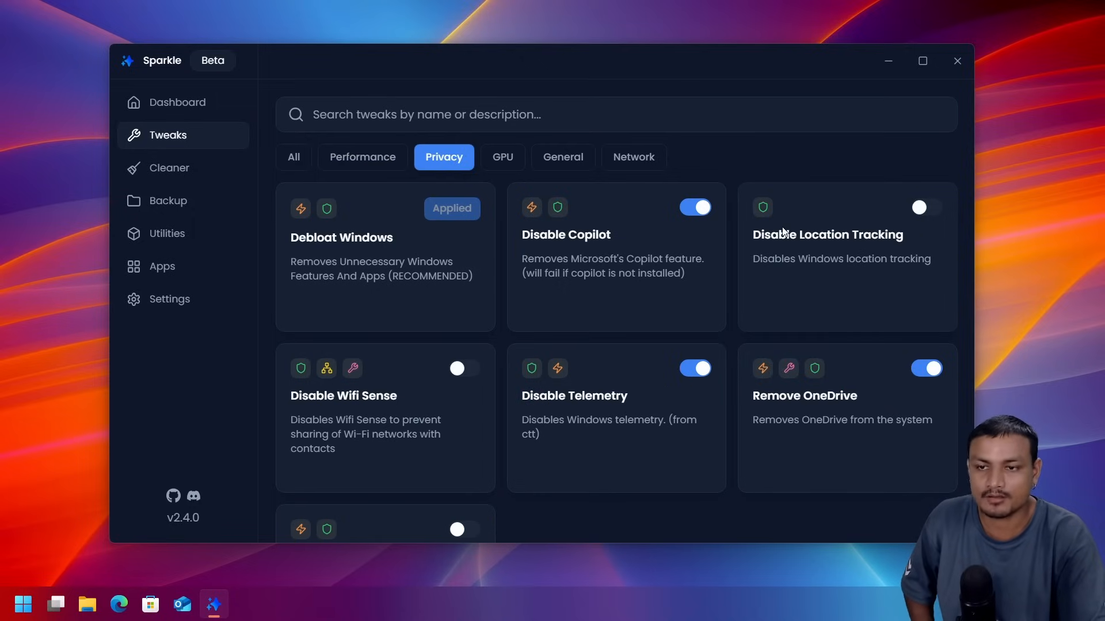
Step: Switch on Disable Location Tracking under Privacy, then switch to the All category
left_click(927, 208)
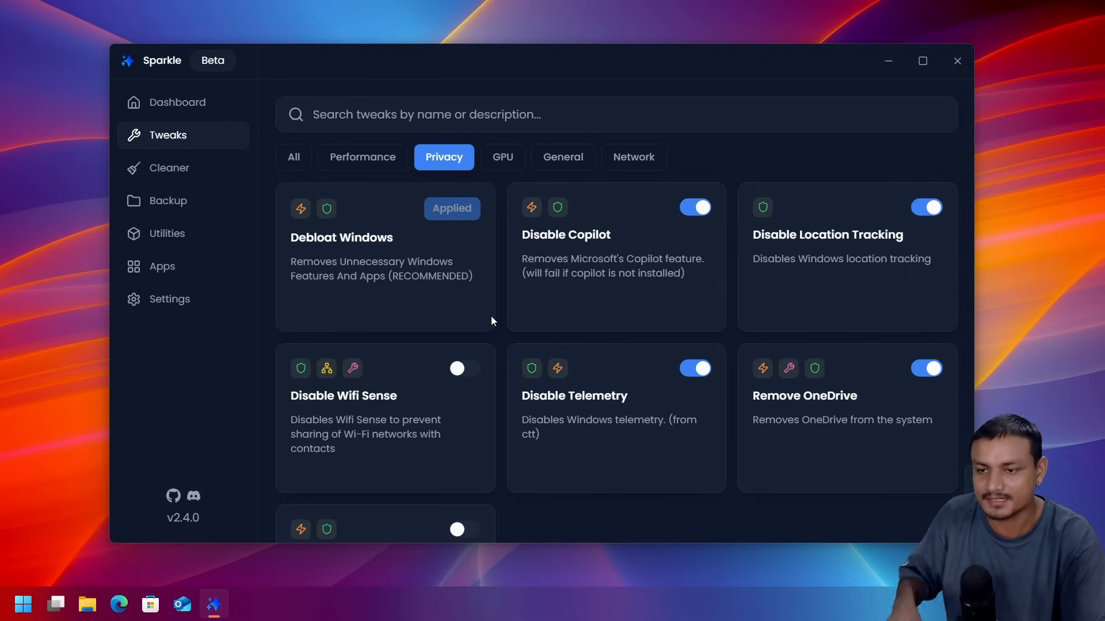
mouse_move(504, 373)
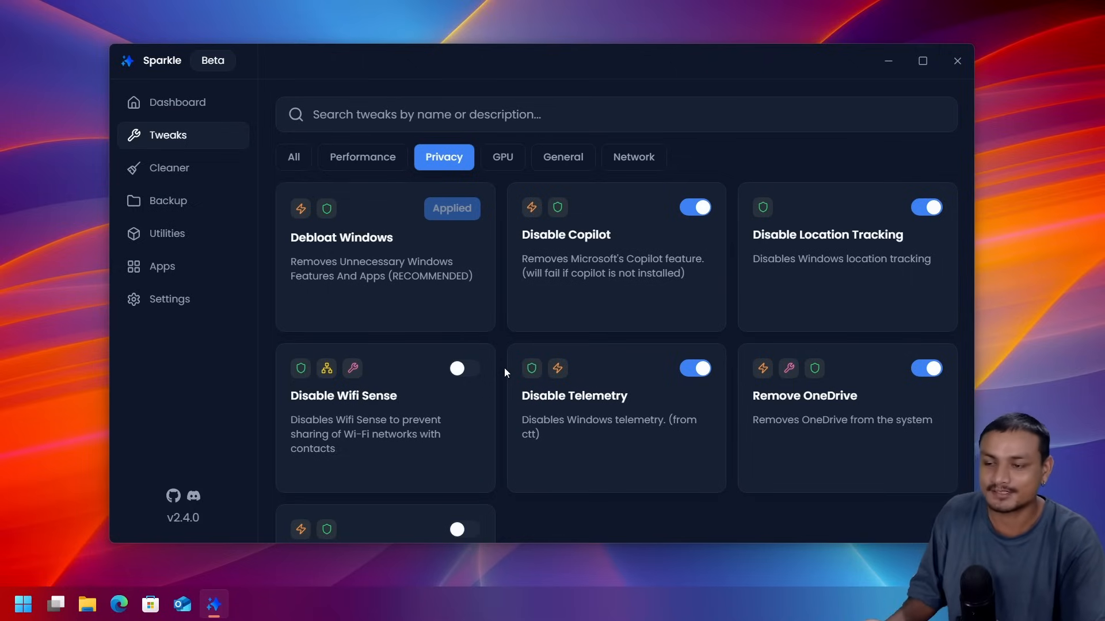
scroll("down", 3)
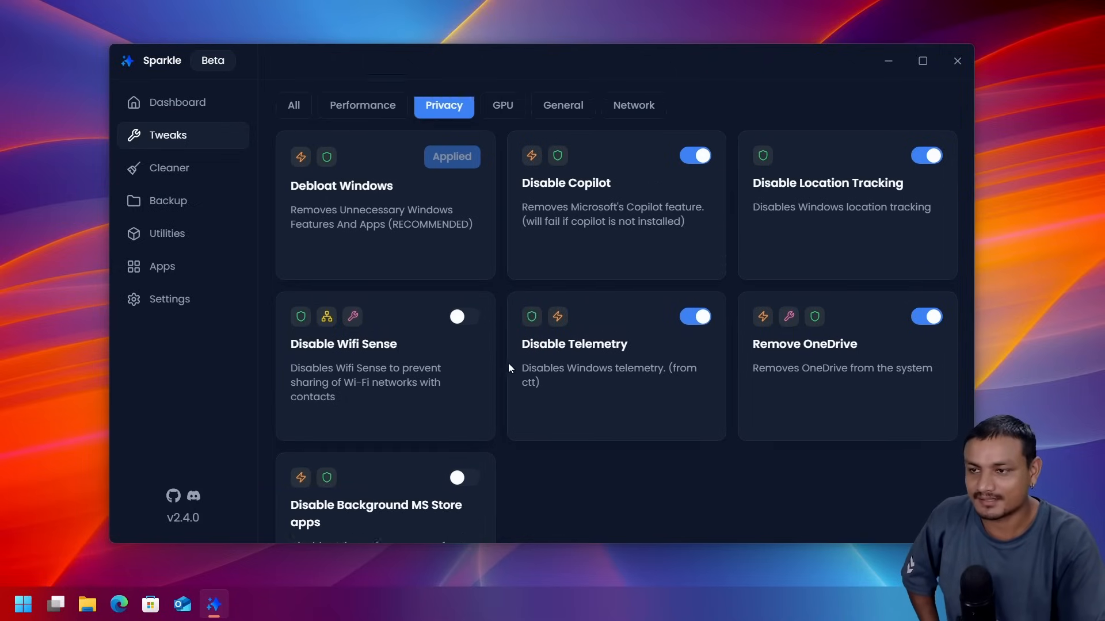
left_click(293, 105)
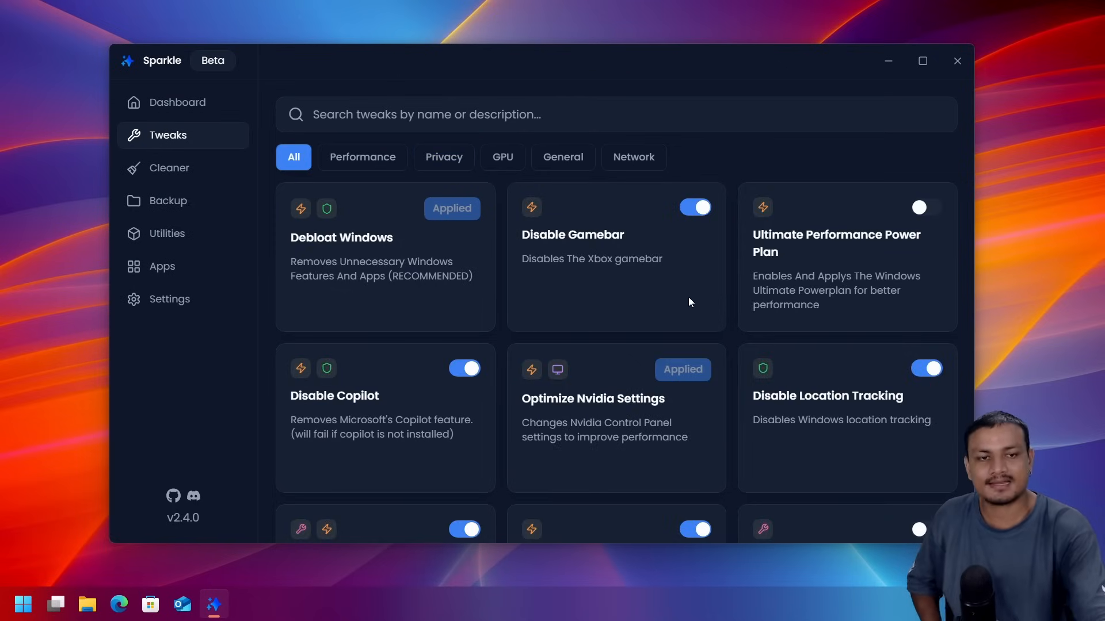
mouse_move(578, 308)
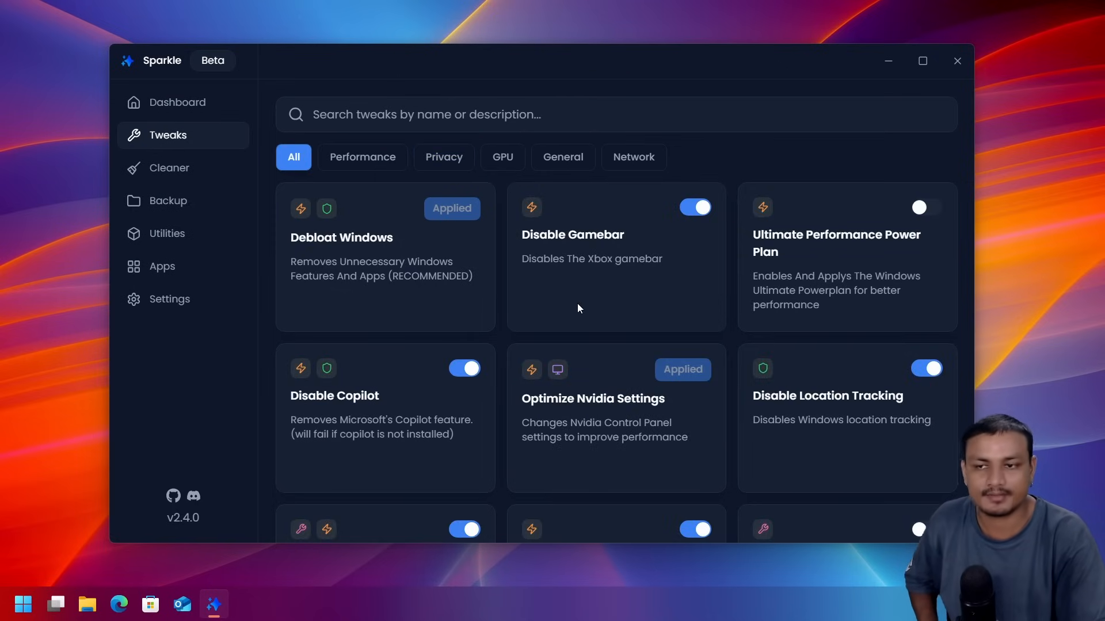
mouse_move(250, 552)
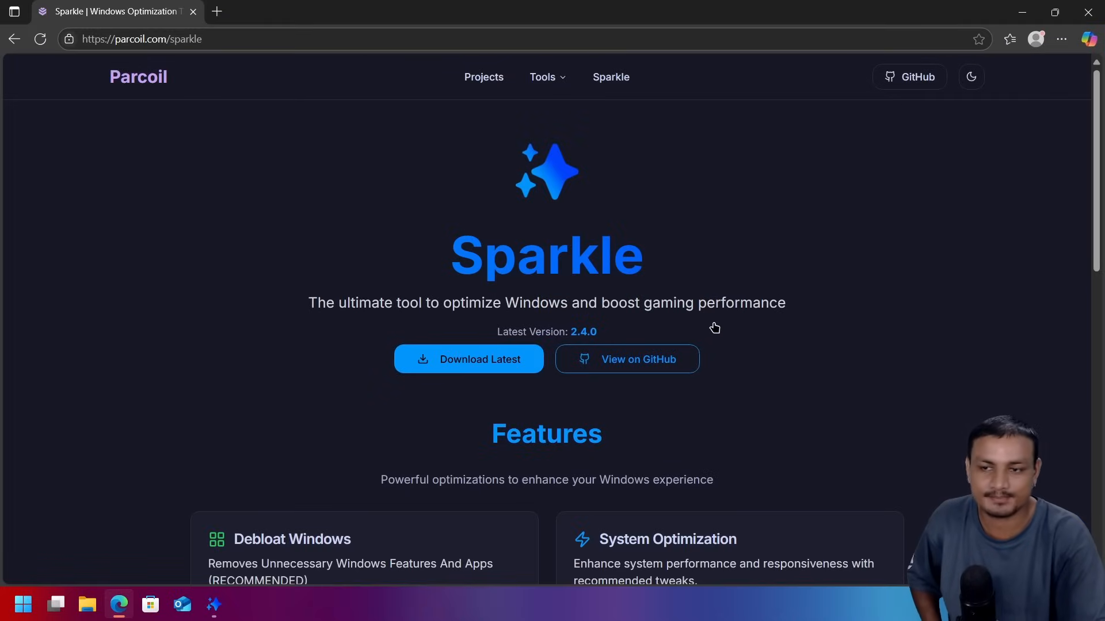
mouse_move(1098, 255)
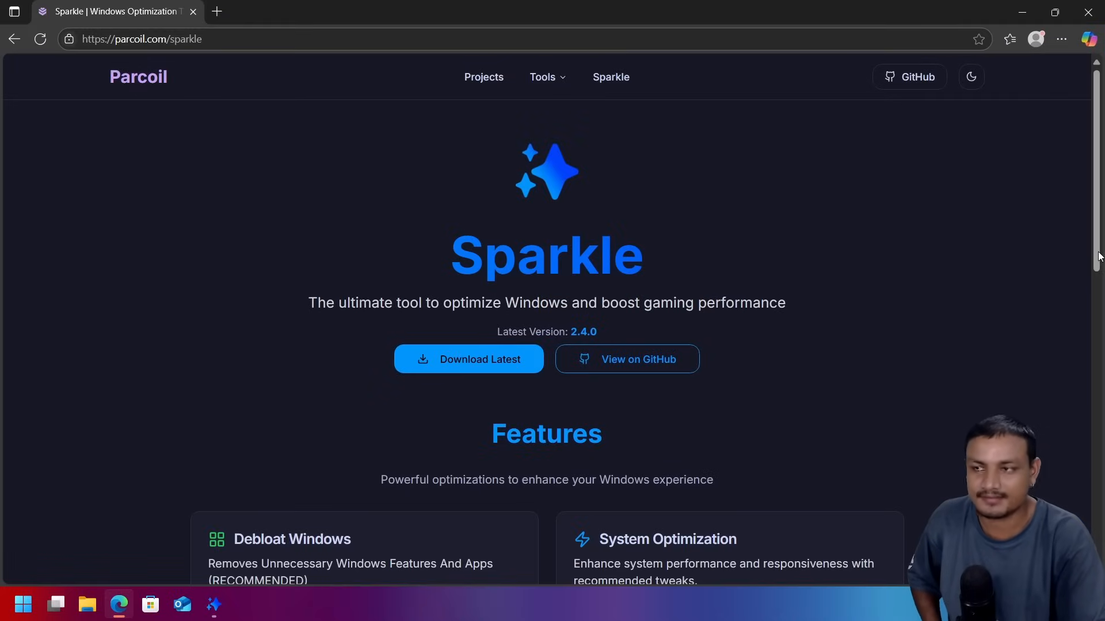
Step: Scroll the parcoil.com/sparkle page down through Features to Installable Apps
scroll("down", 3)
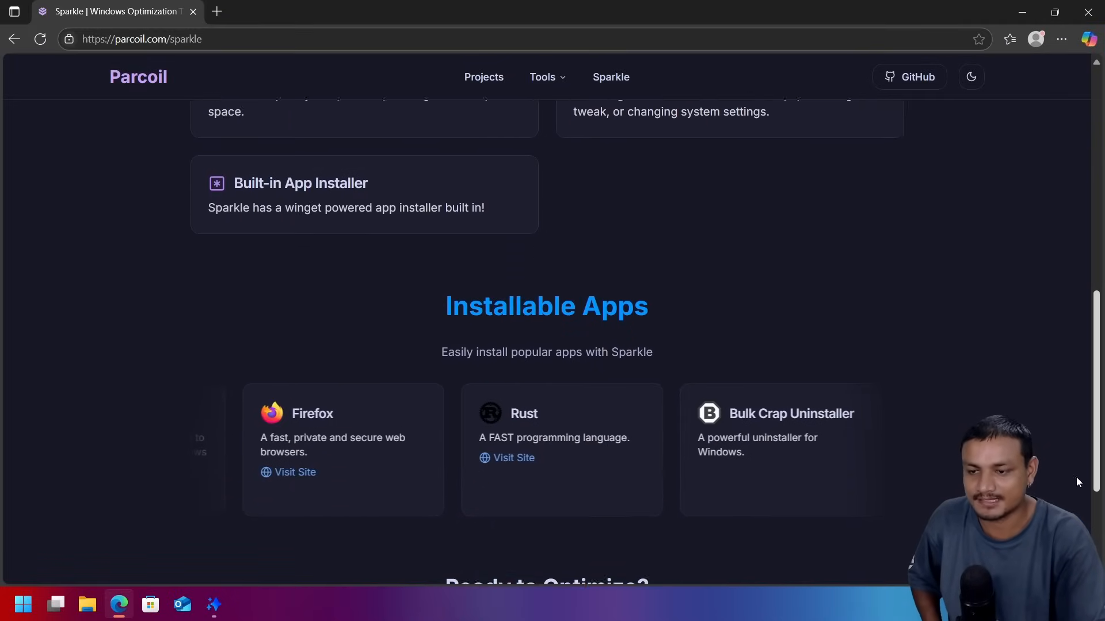
scroll("down", 3)
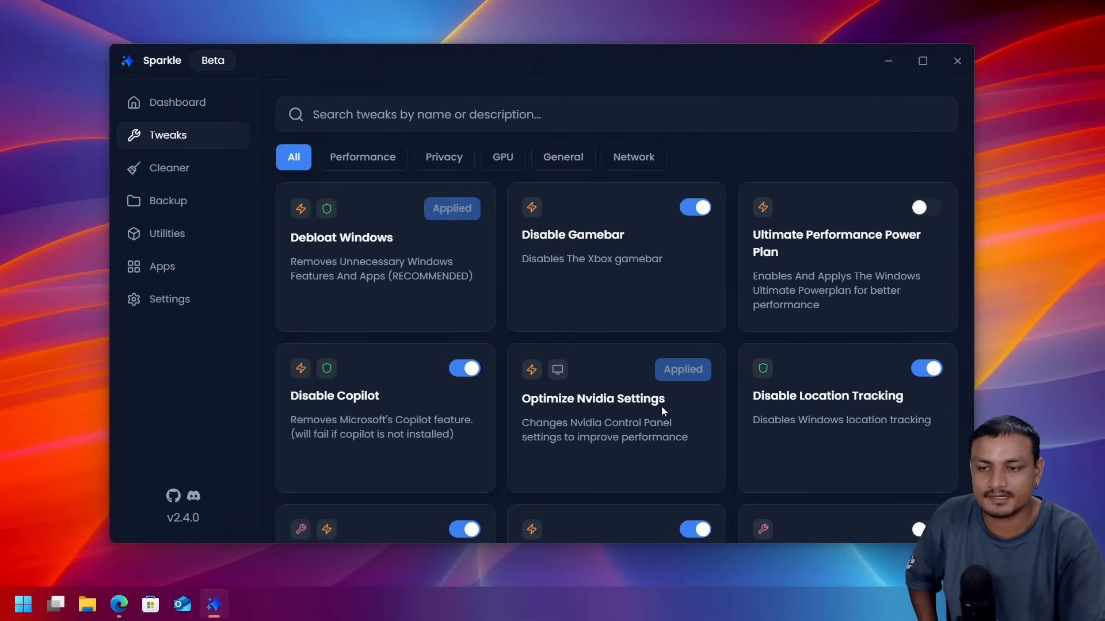
scroll("down", 3)
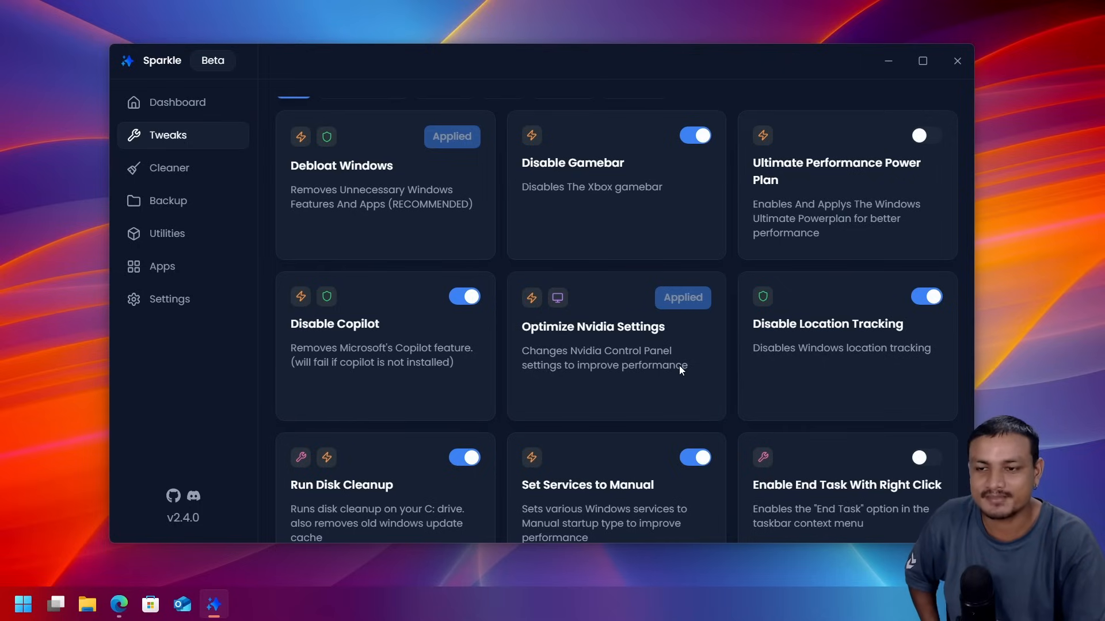
mouse_move(641, 338)
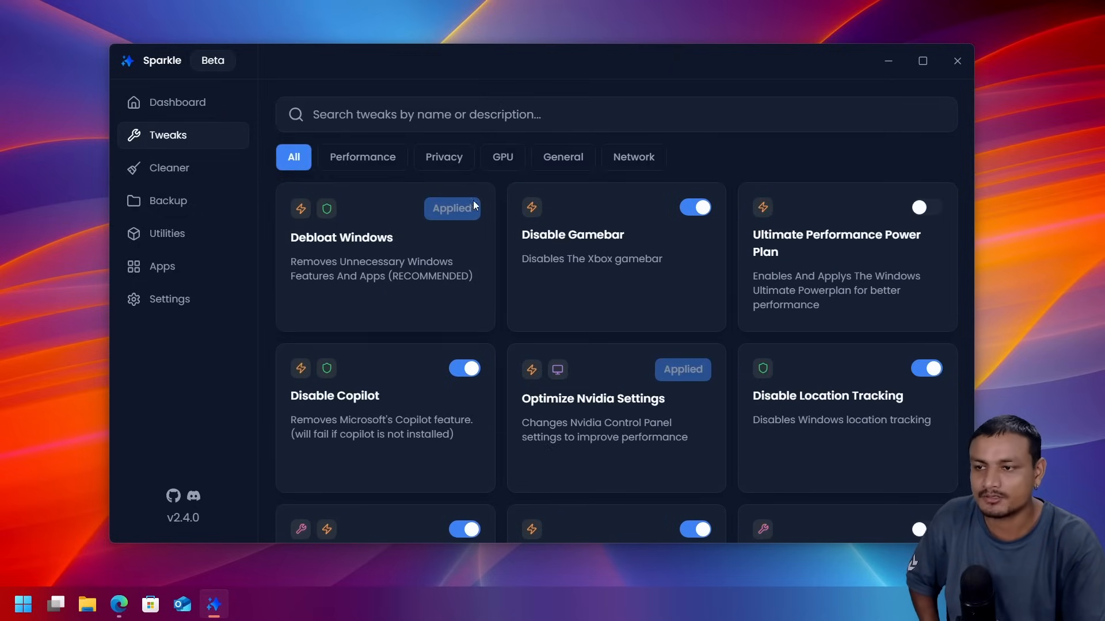
left_click(176, 102)
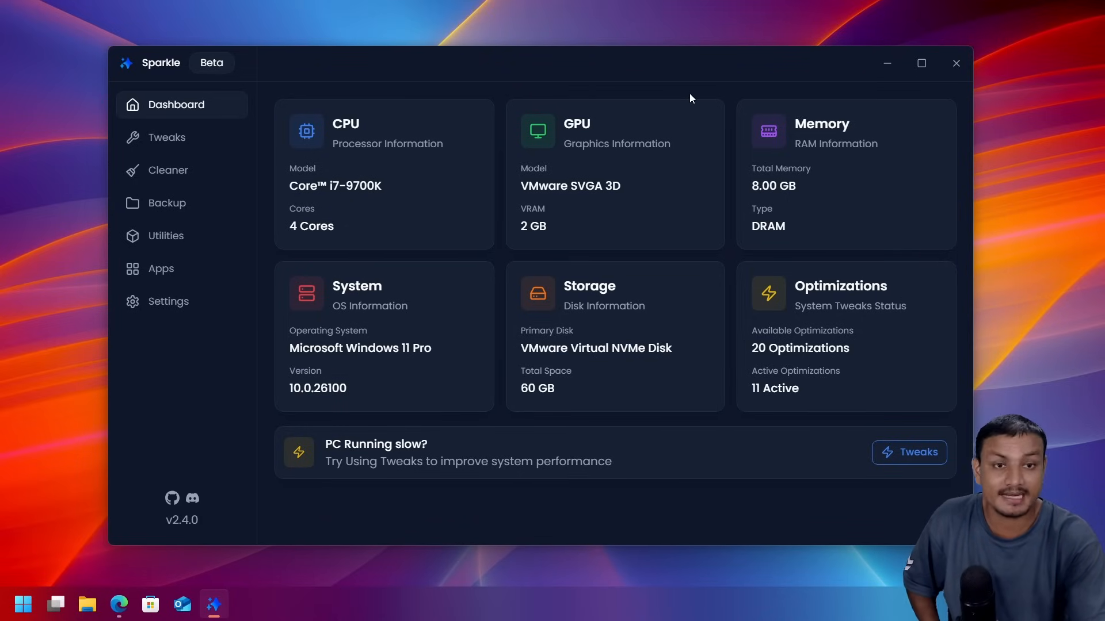
left_click(167, 138)
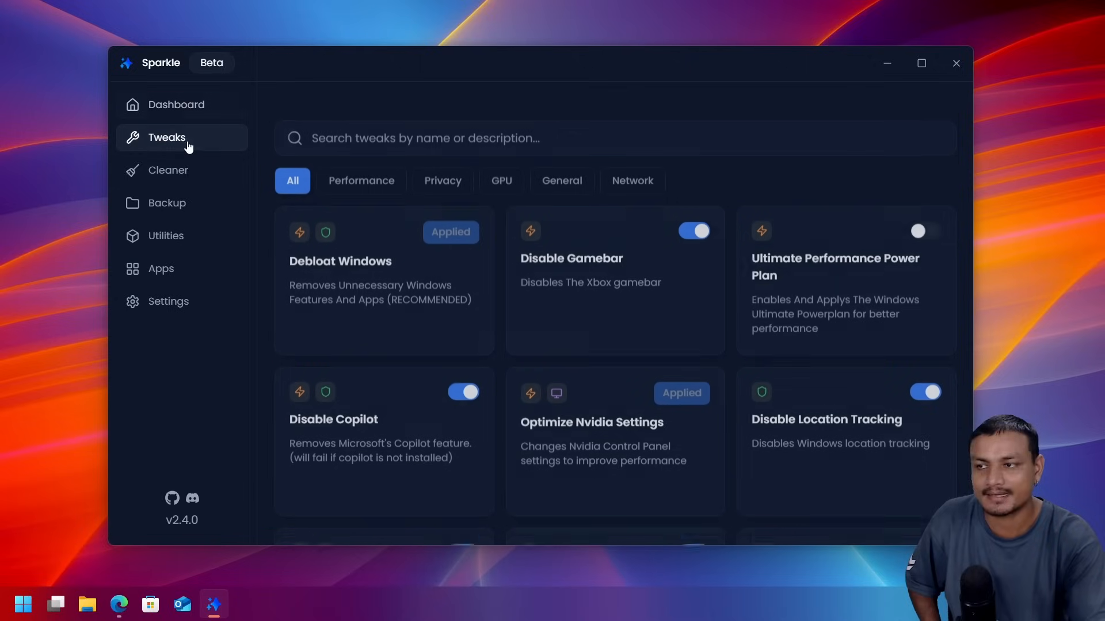
scroll("down", 3)
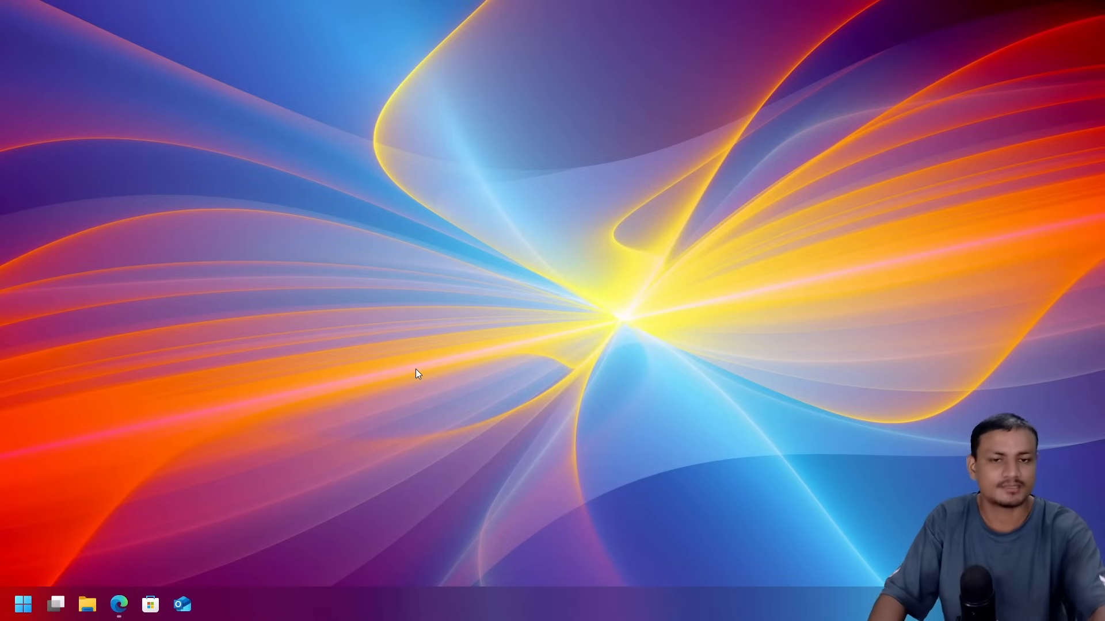
mouse_move(567, 375)
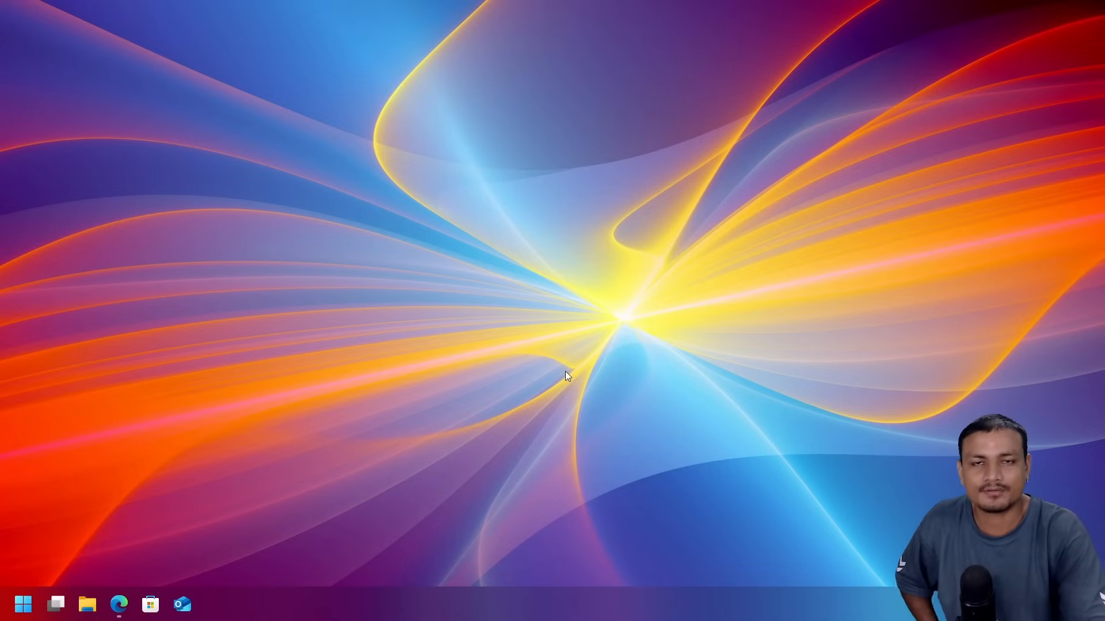
mouse_move(493, 364)
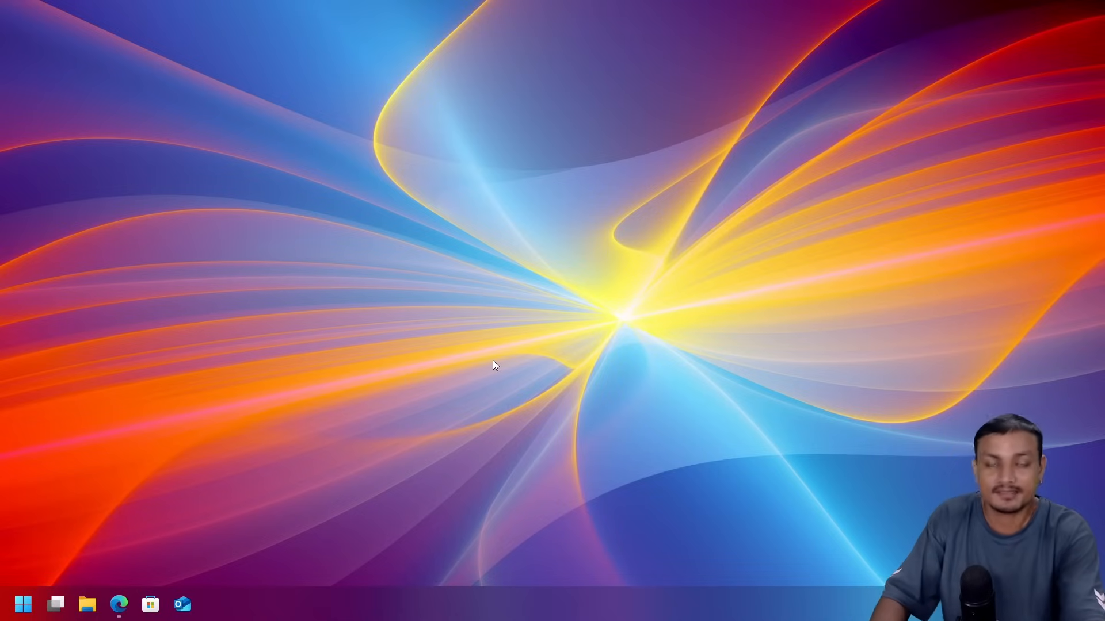